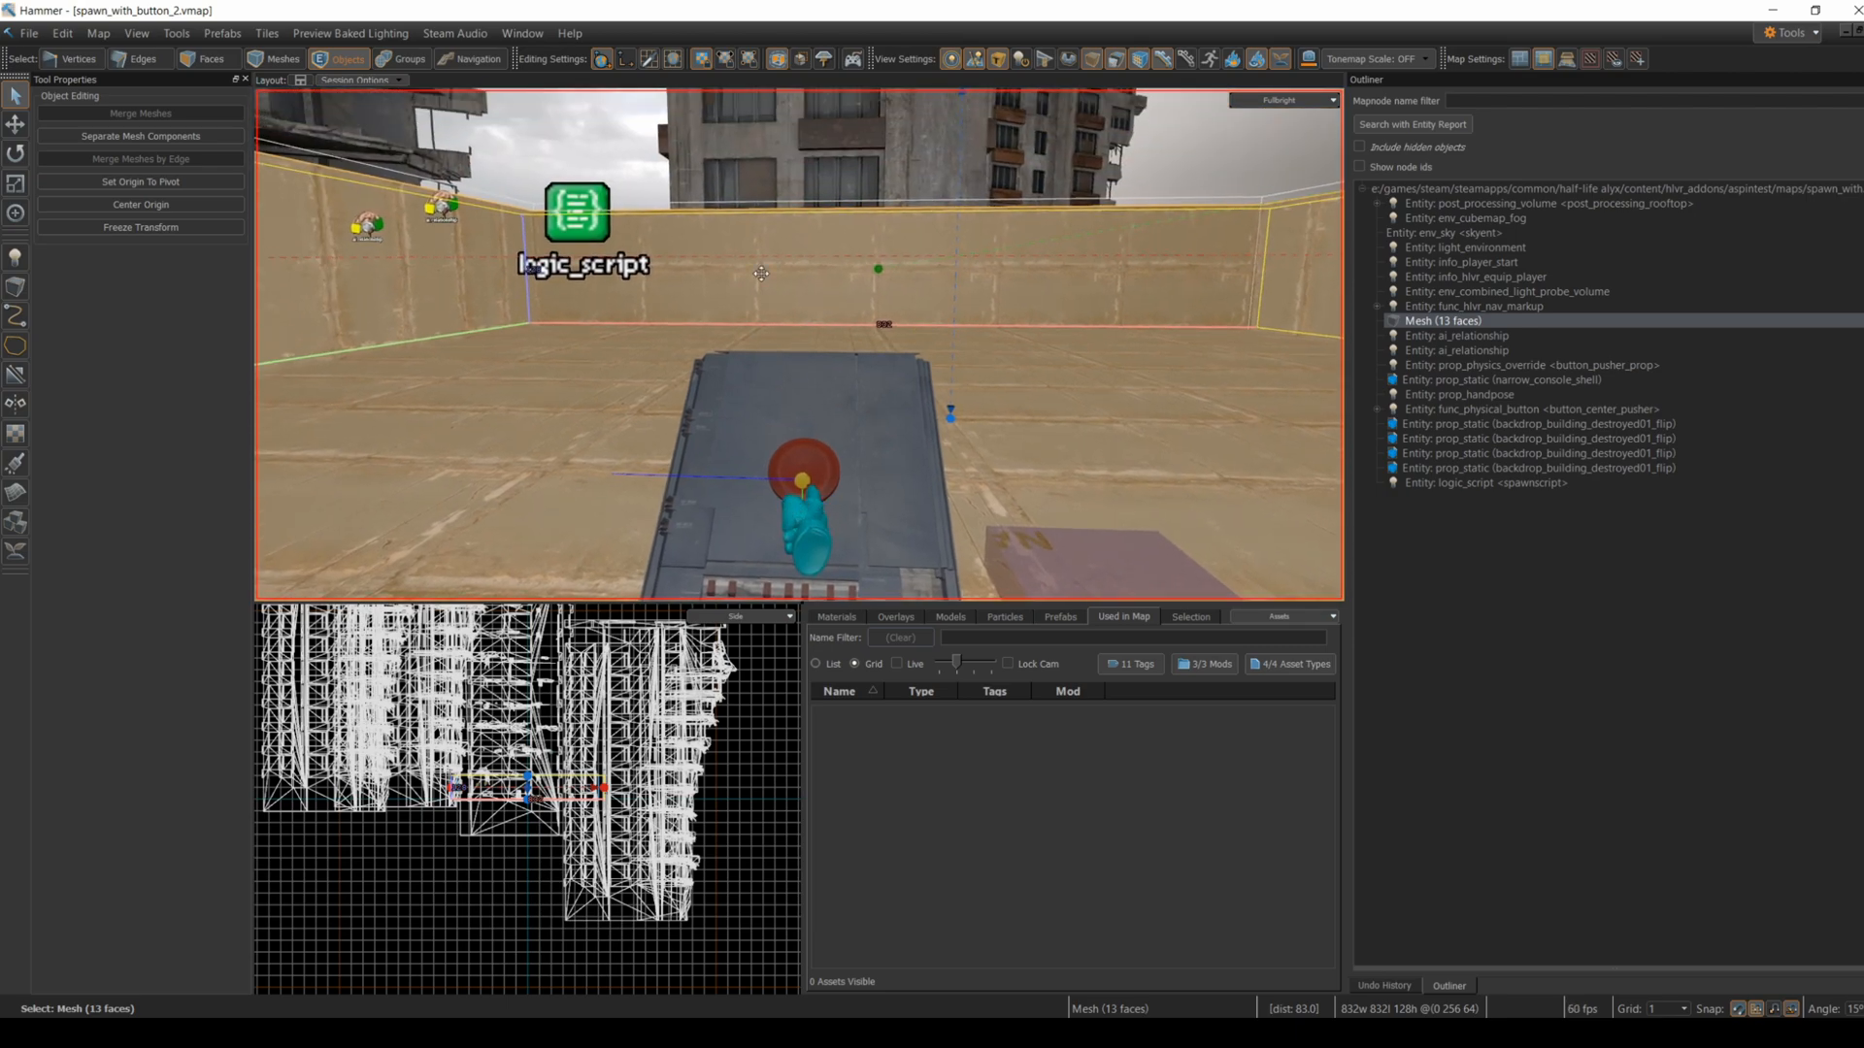
Reveal the spawnscript logic_script's name and its Entity Scripts value spawnCombine.lua
left_click(578, 214)
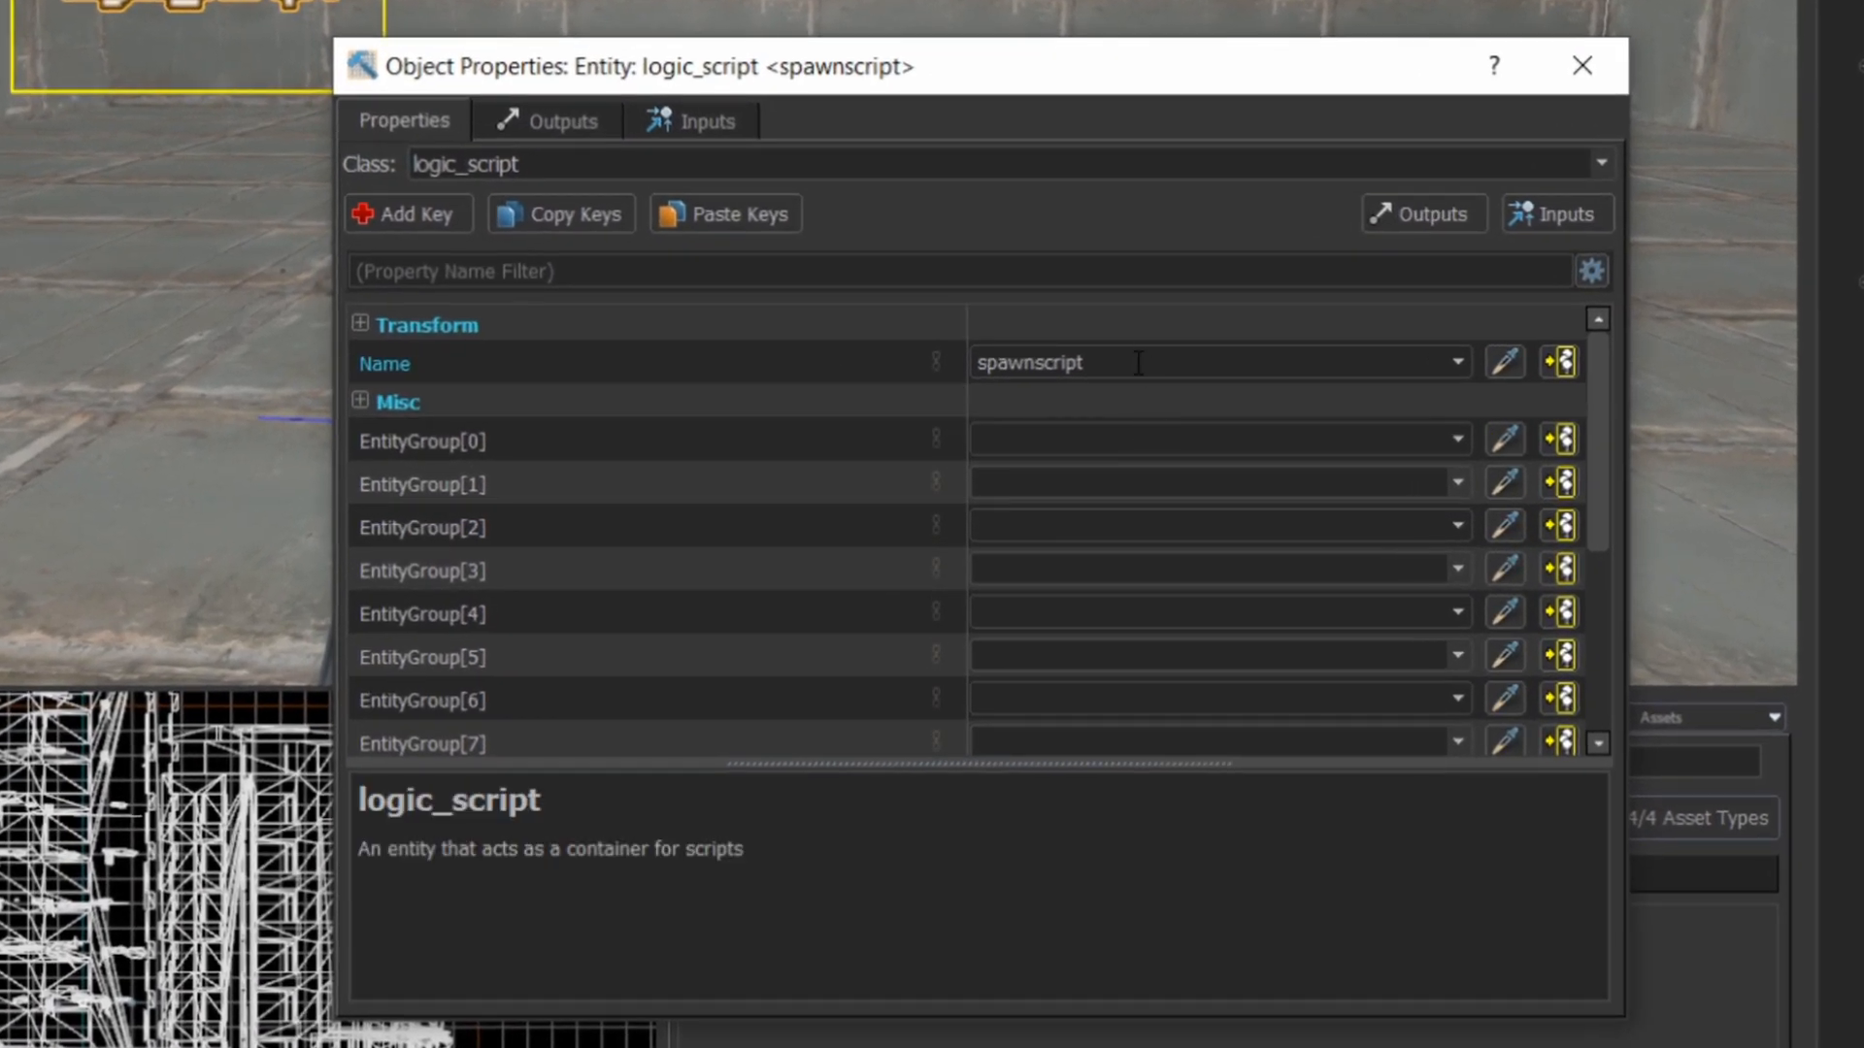
left_click(1211, 363)
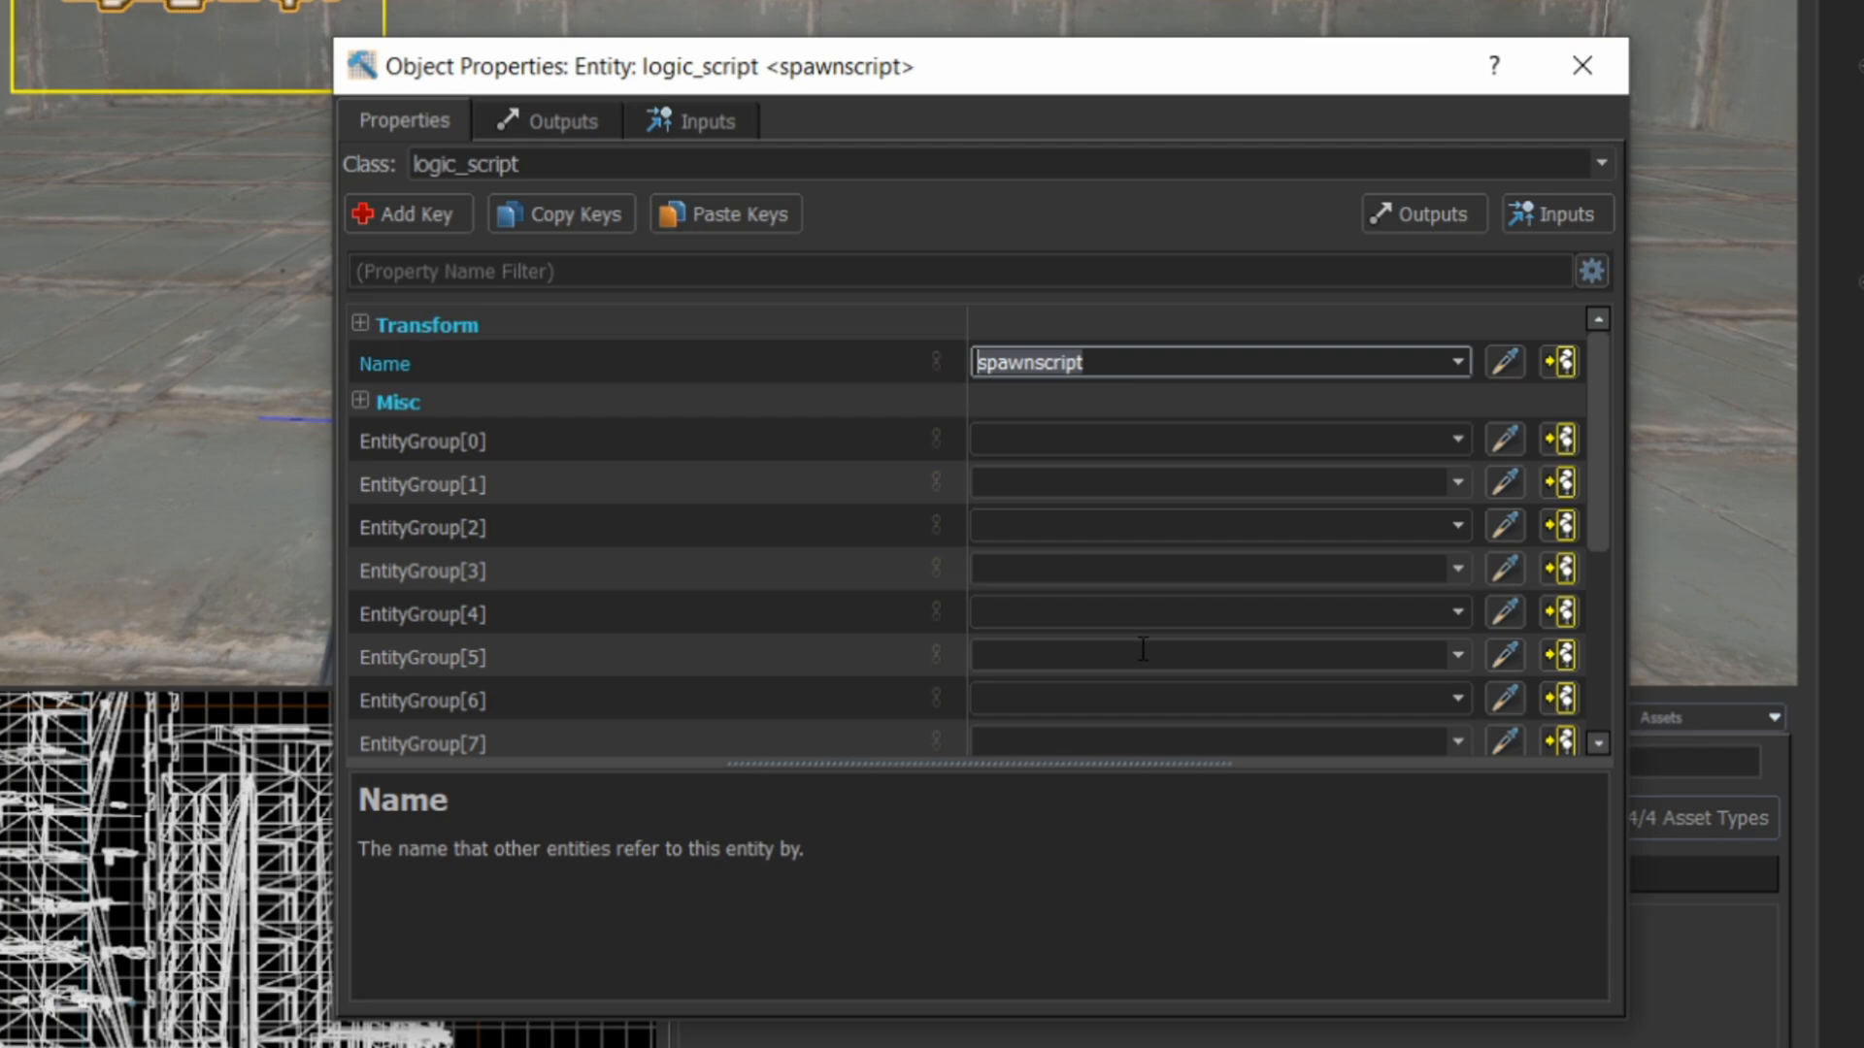
left_click(361, 402)
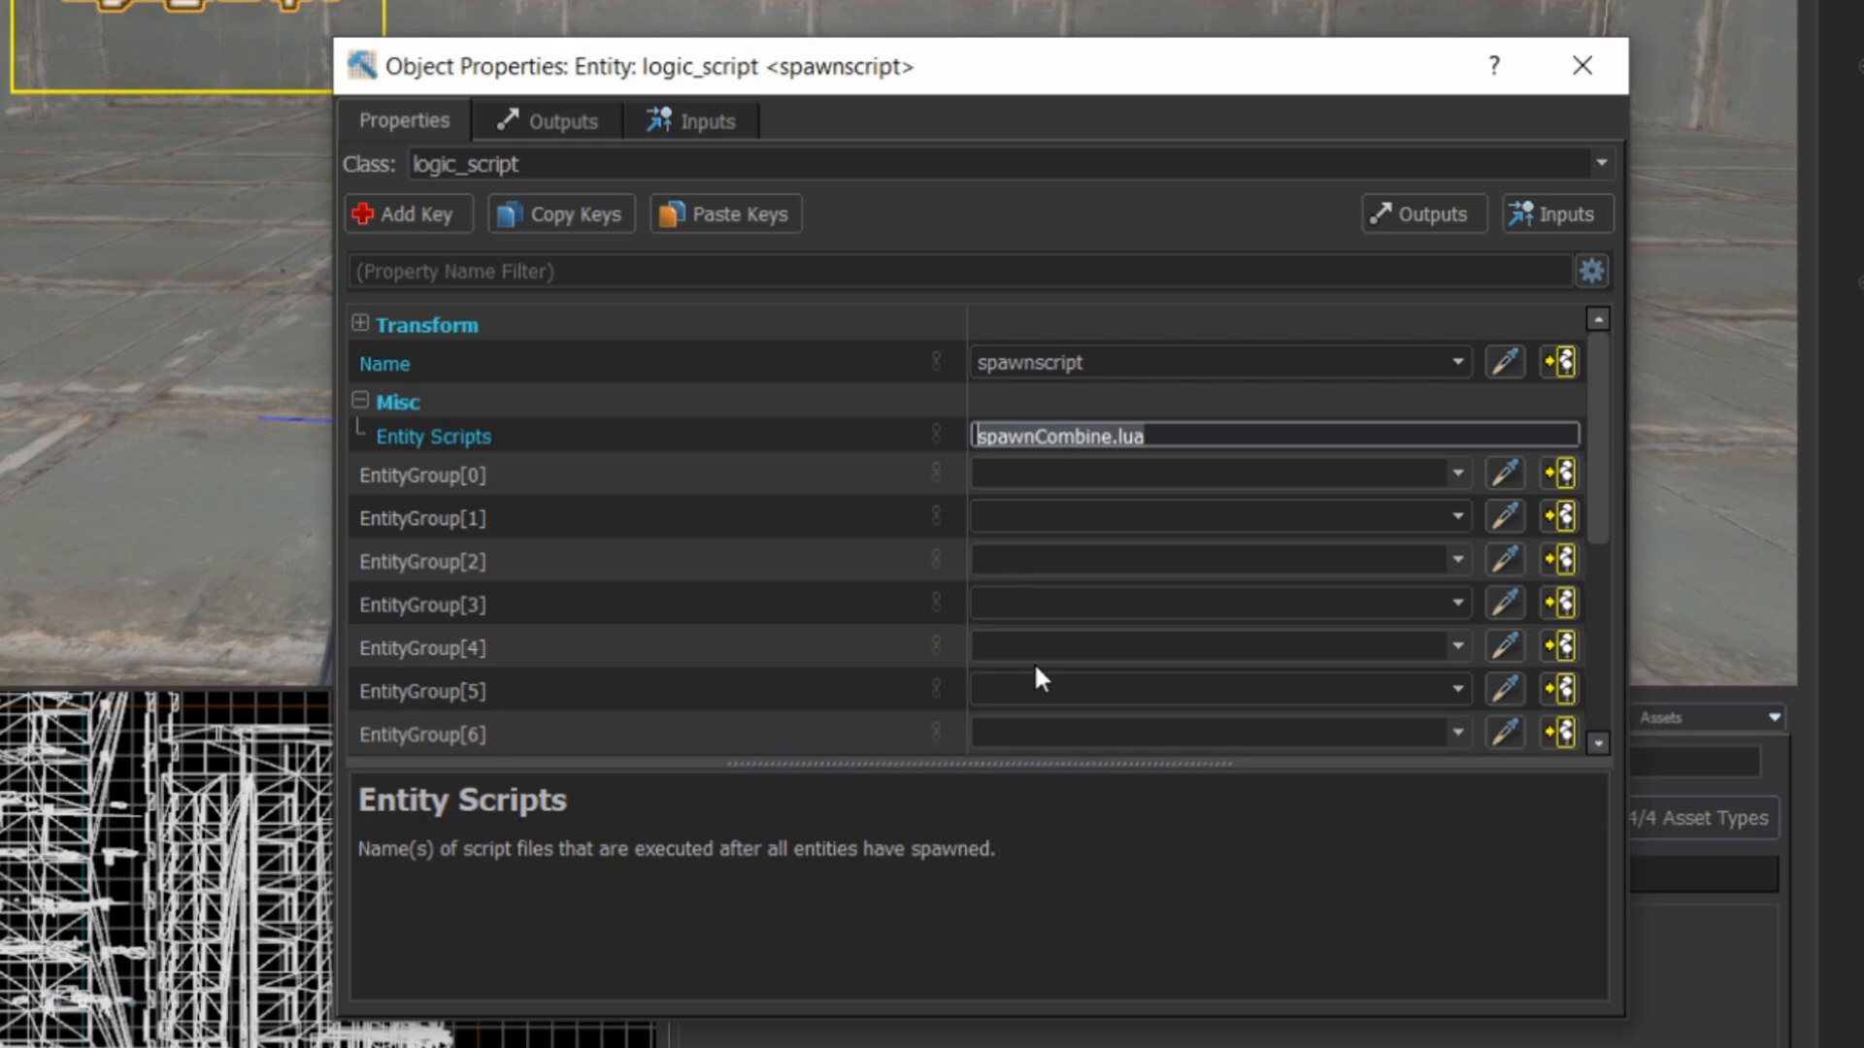
mouse_move(1074, 862)
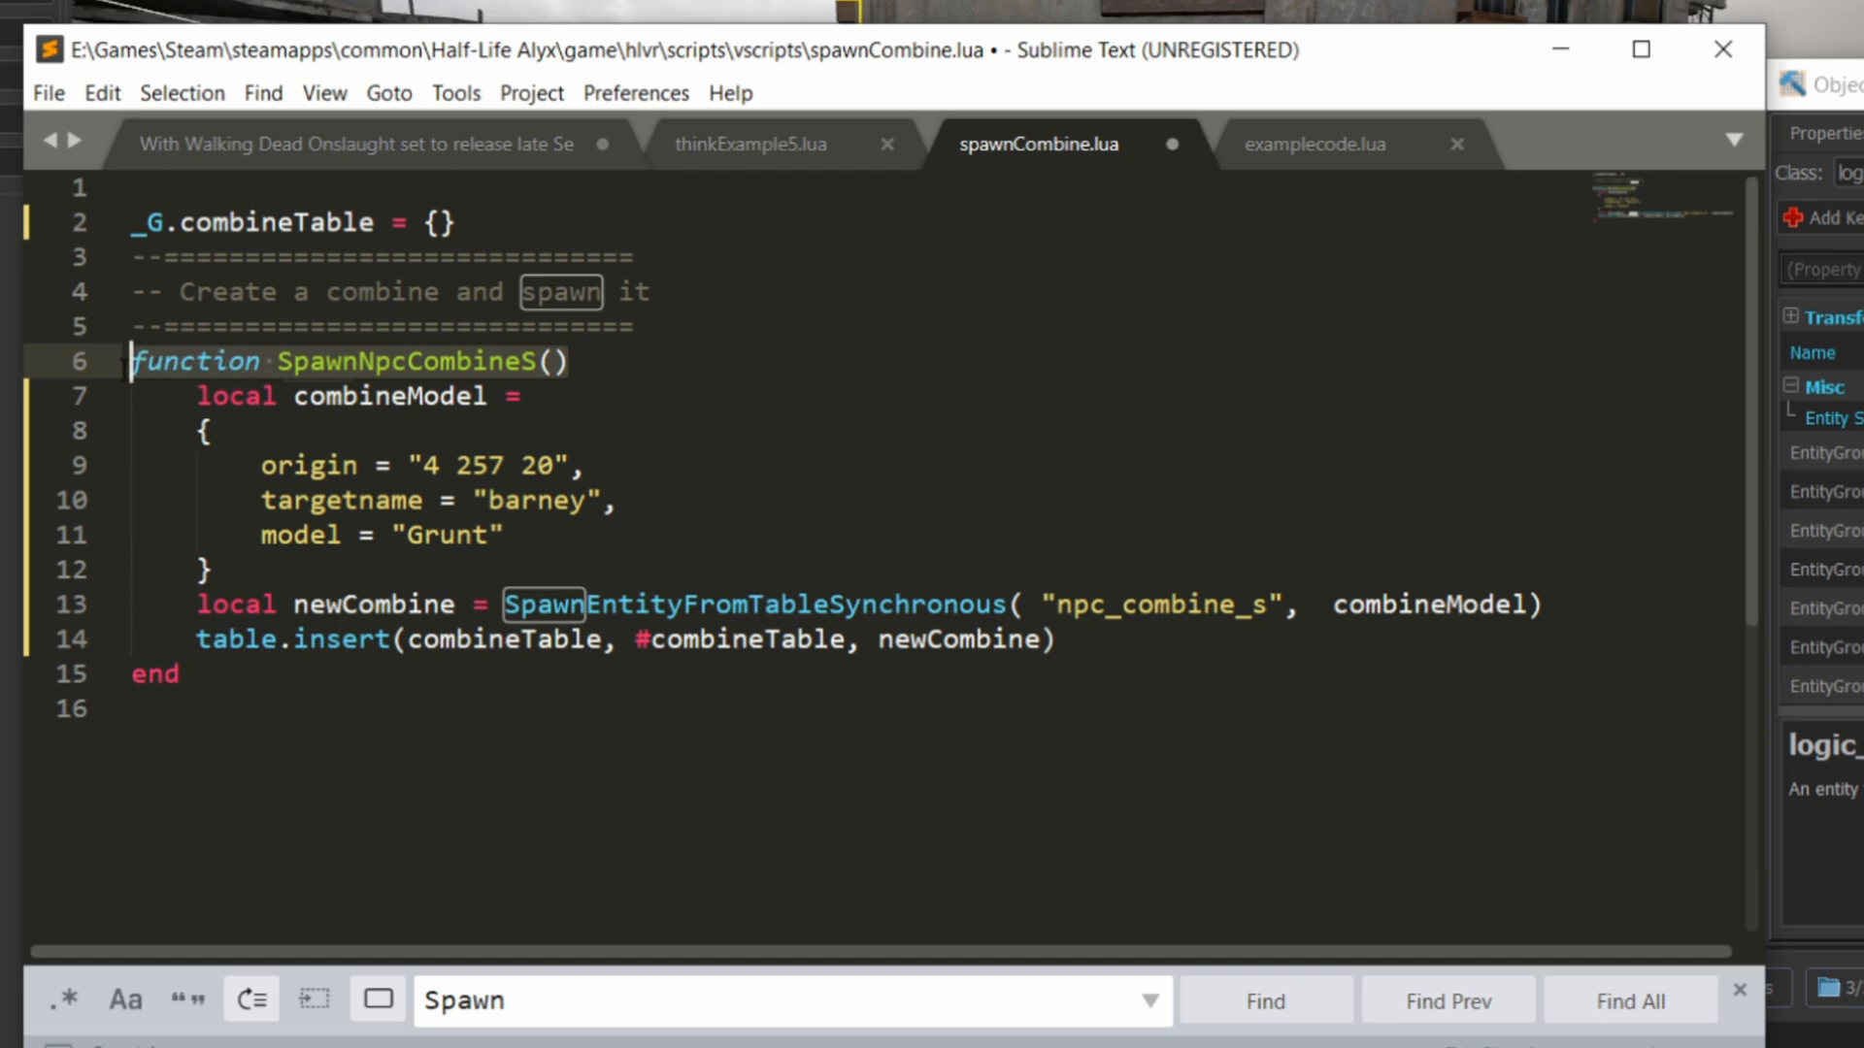
mouse_move(286, 771)
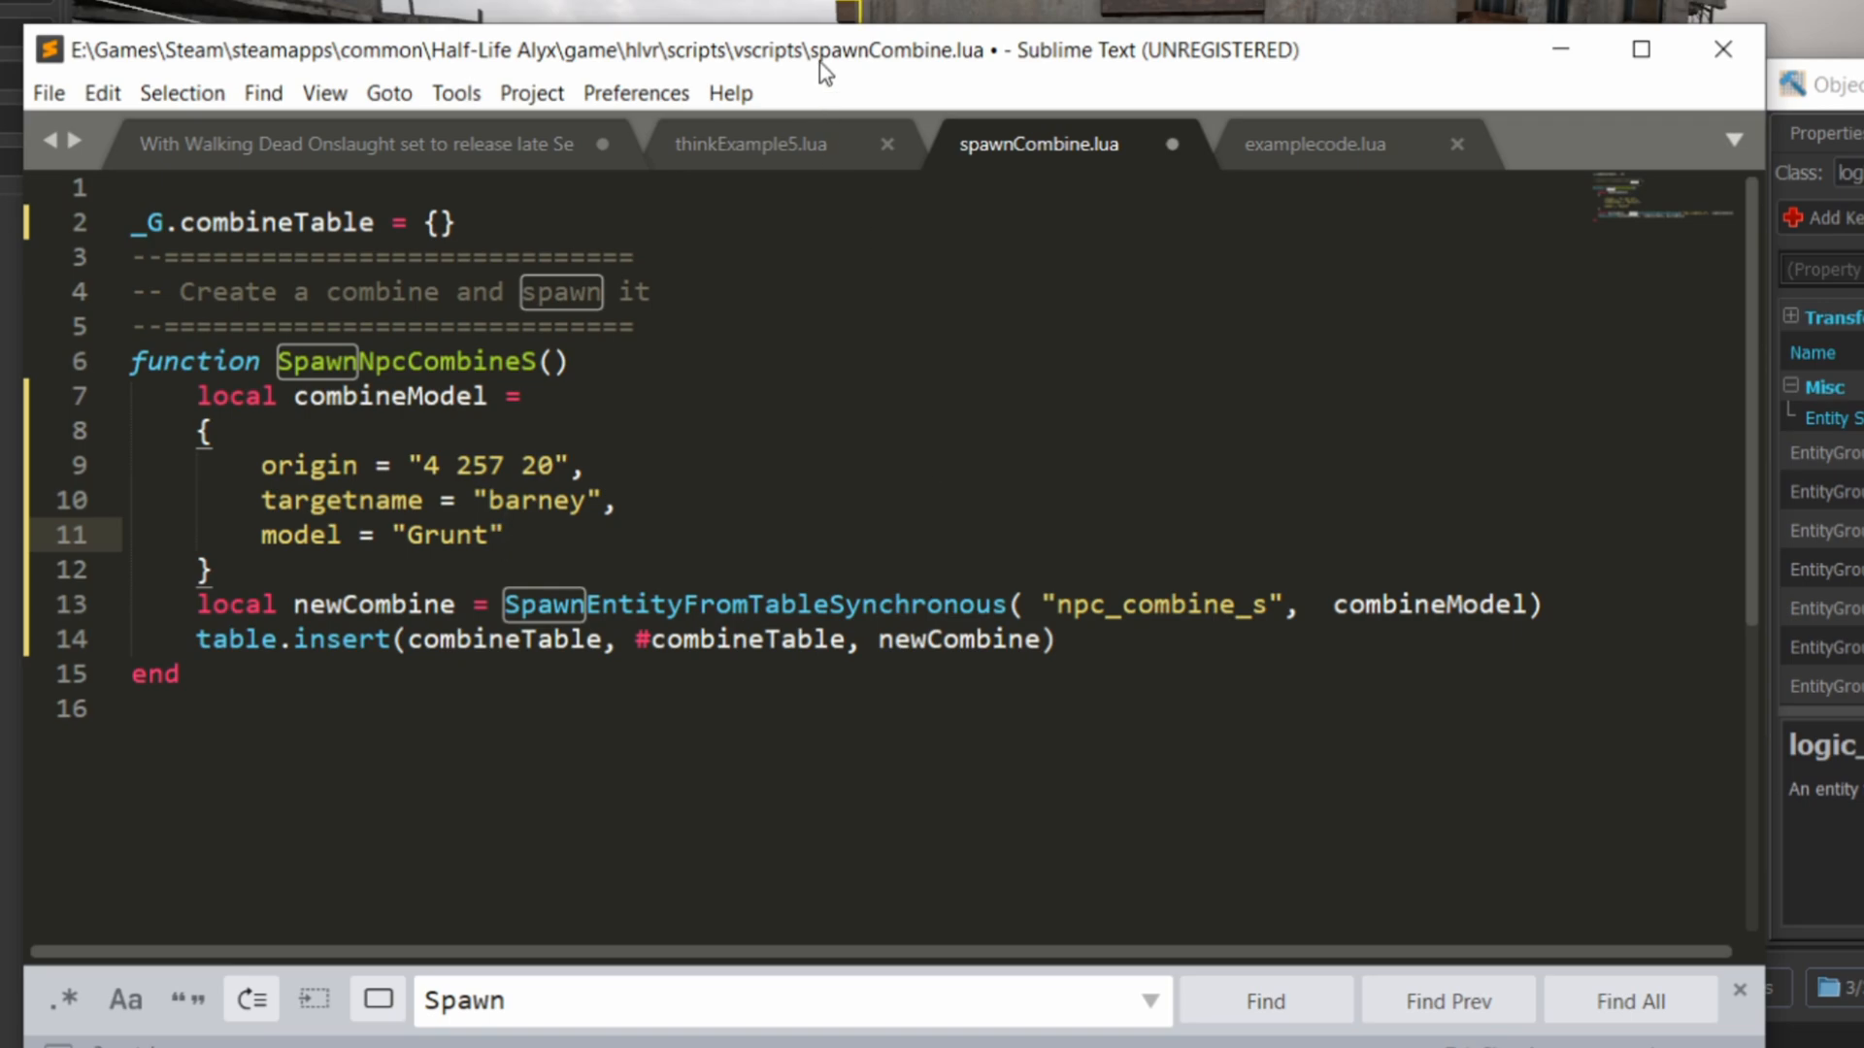
Show spawnCombine.lua with its SpawnNpcCombineS function spawning an npc_combine_s Grunt
left_click(505, 536)
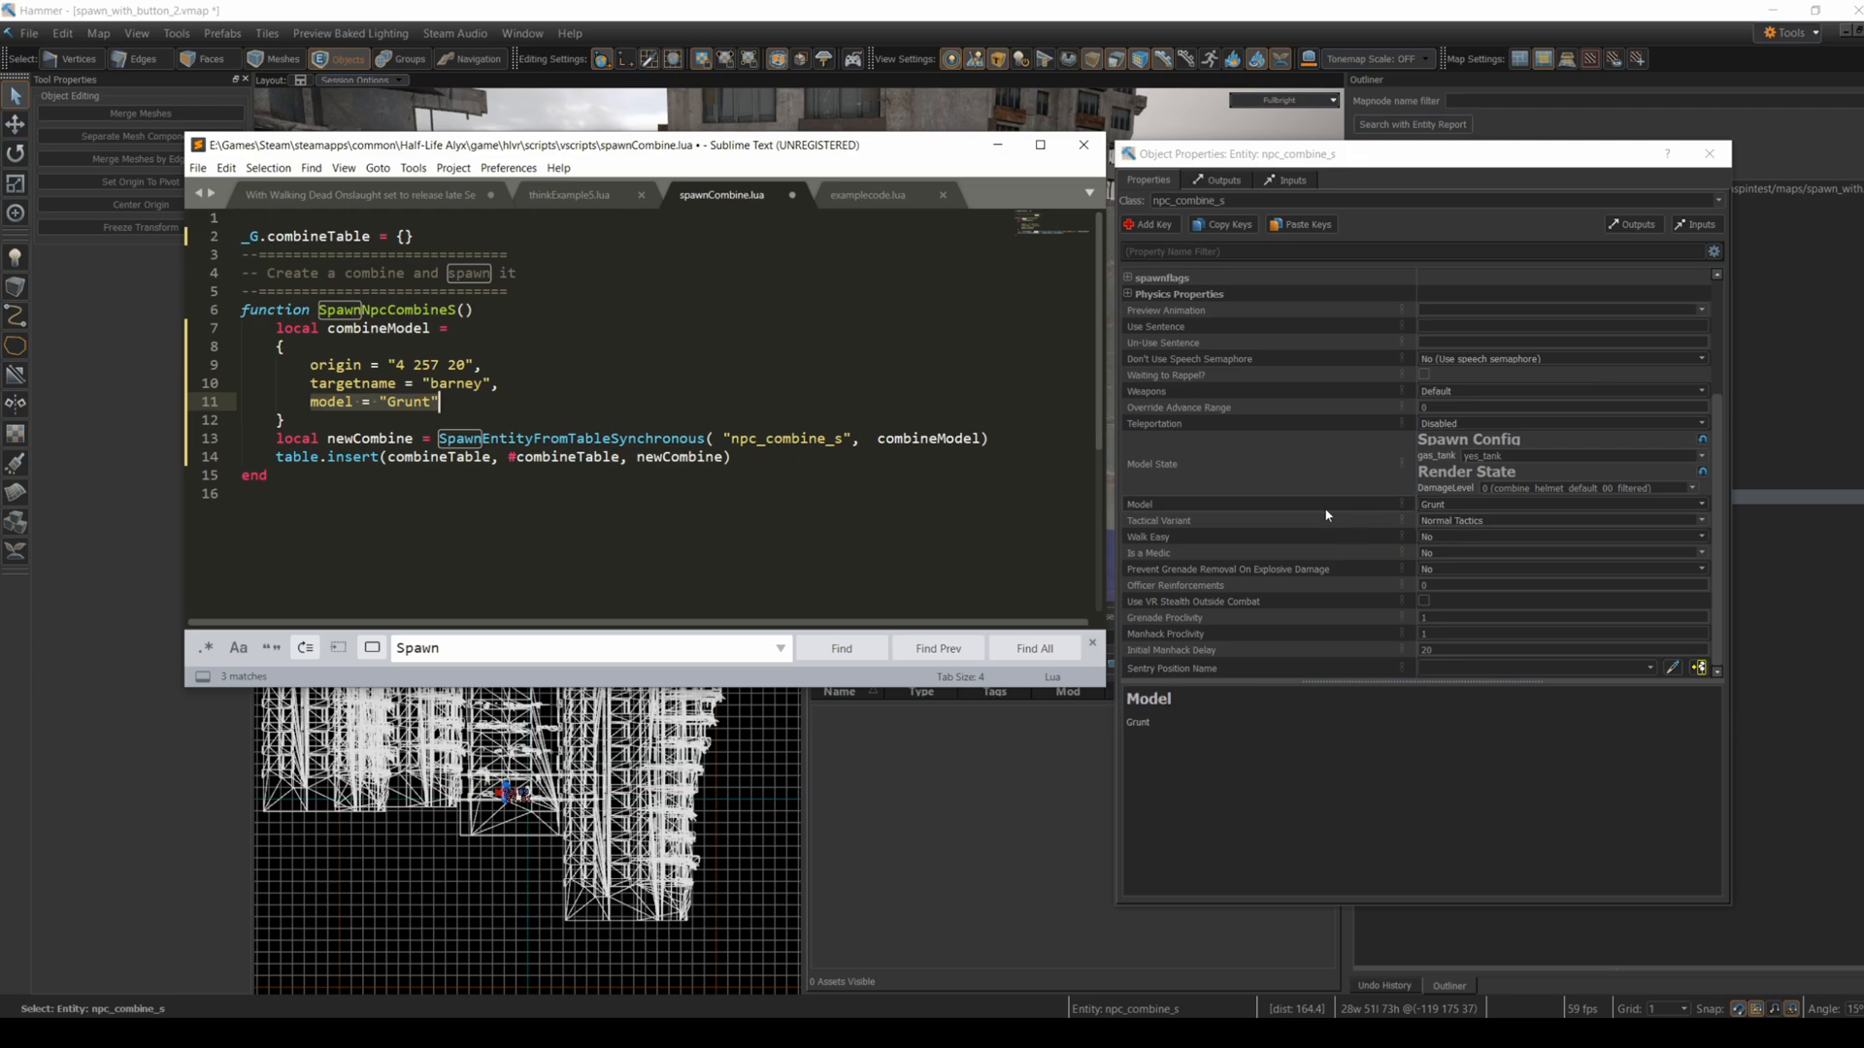
left_click(1701, 503)
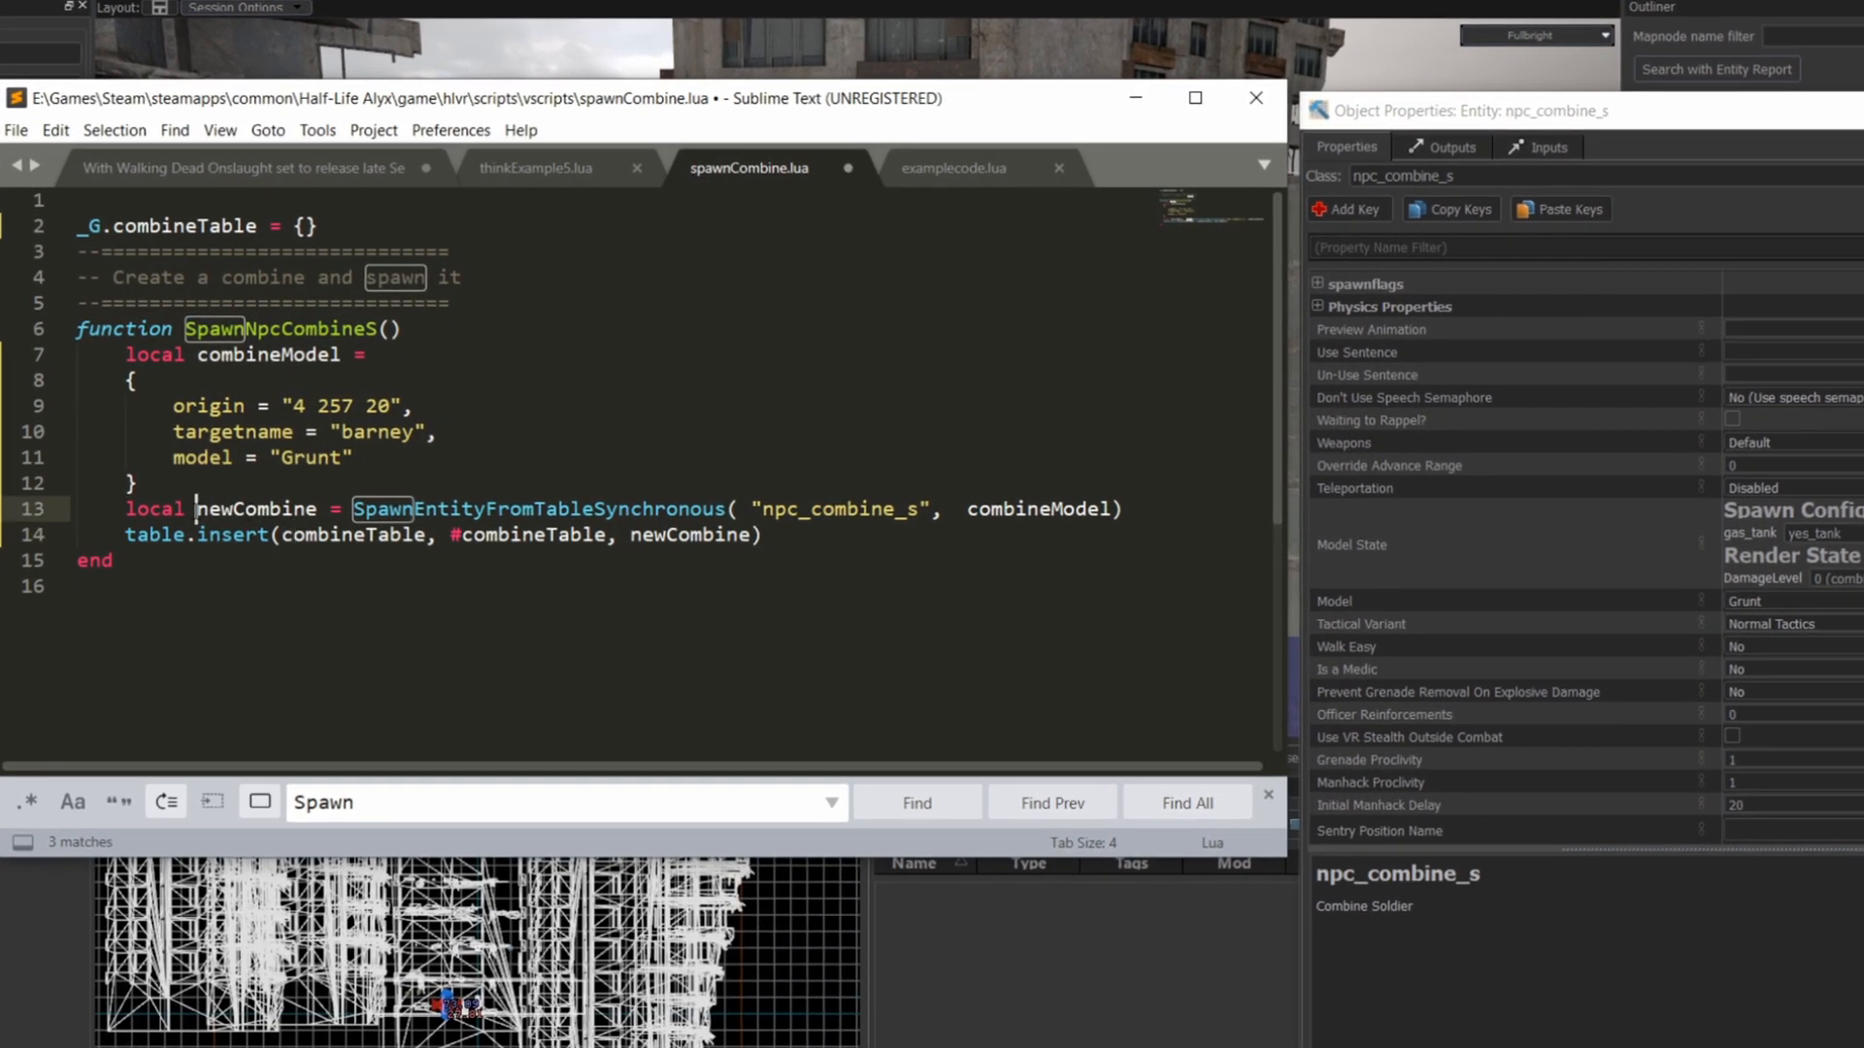
double_click(256, 509)
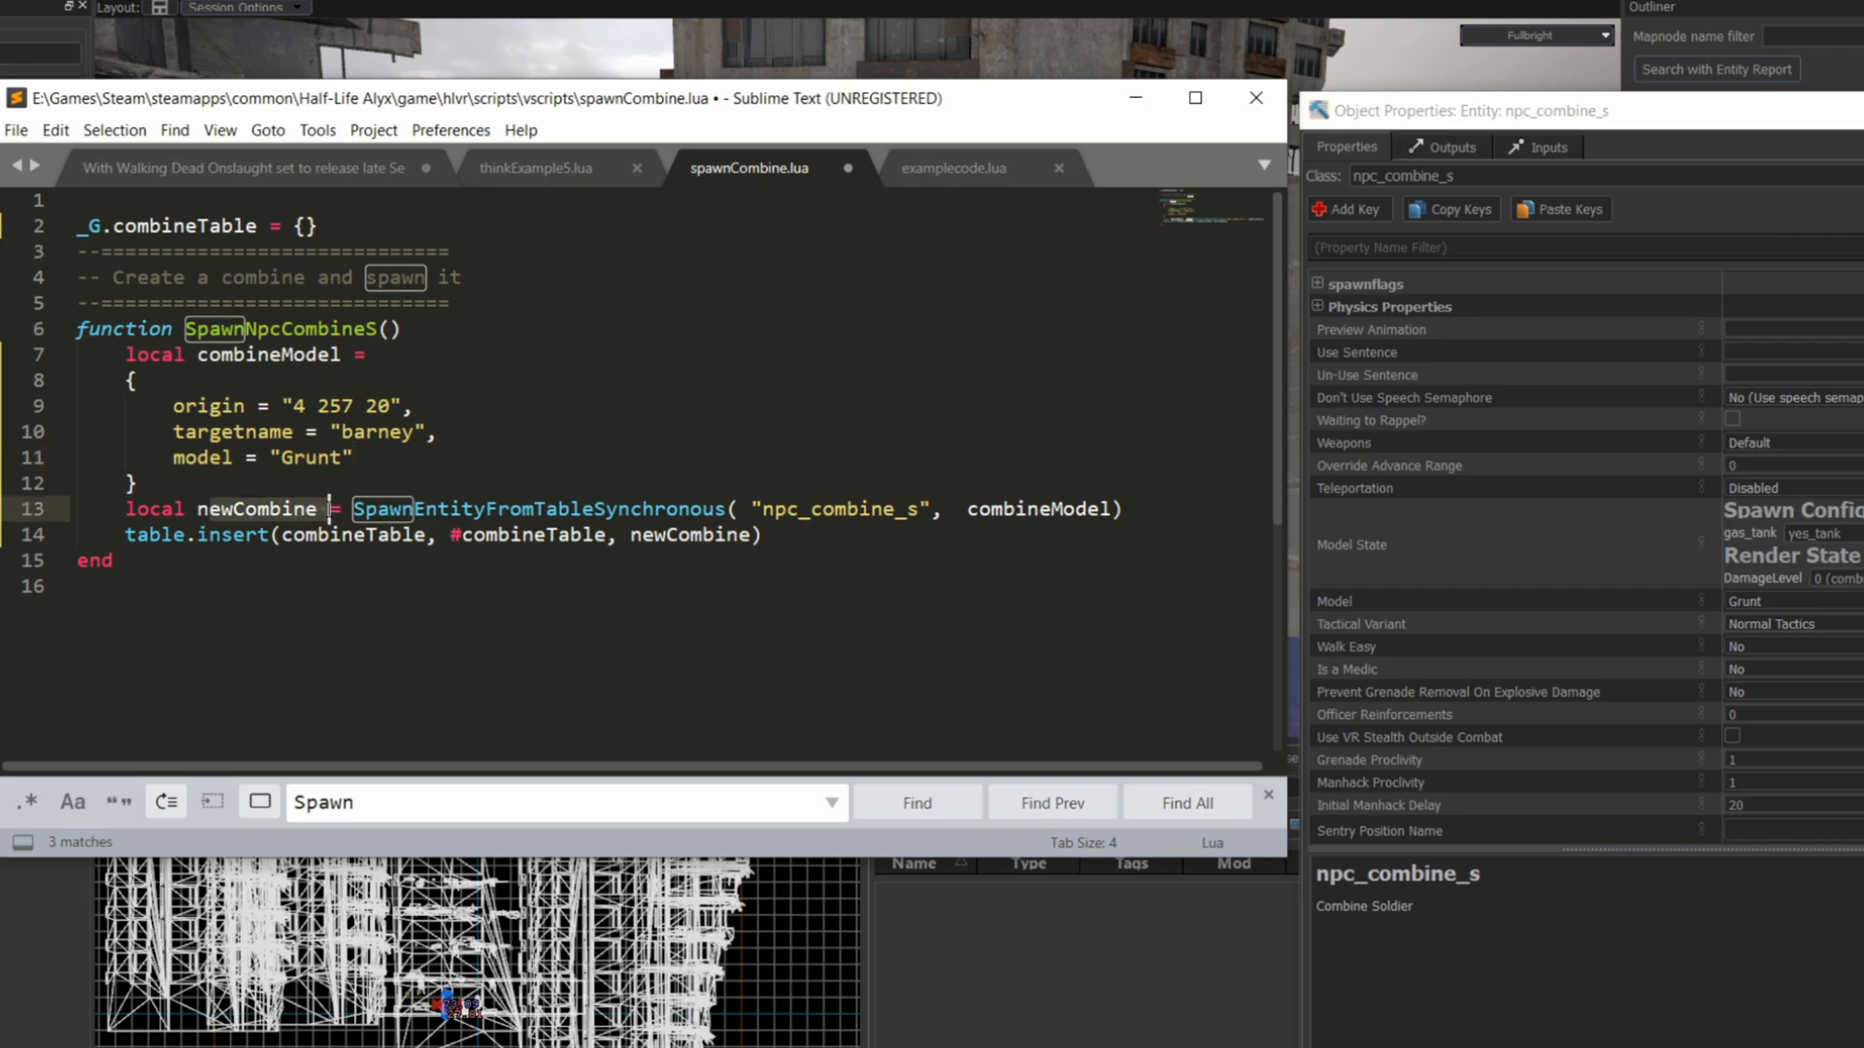
left_click(765, 534)
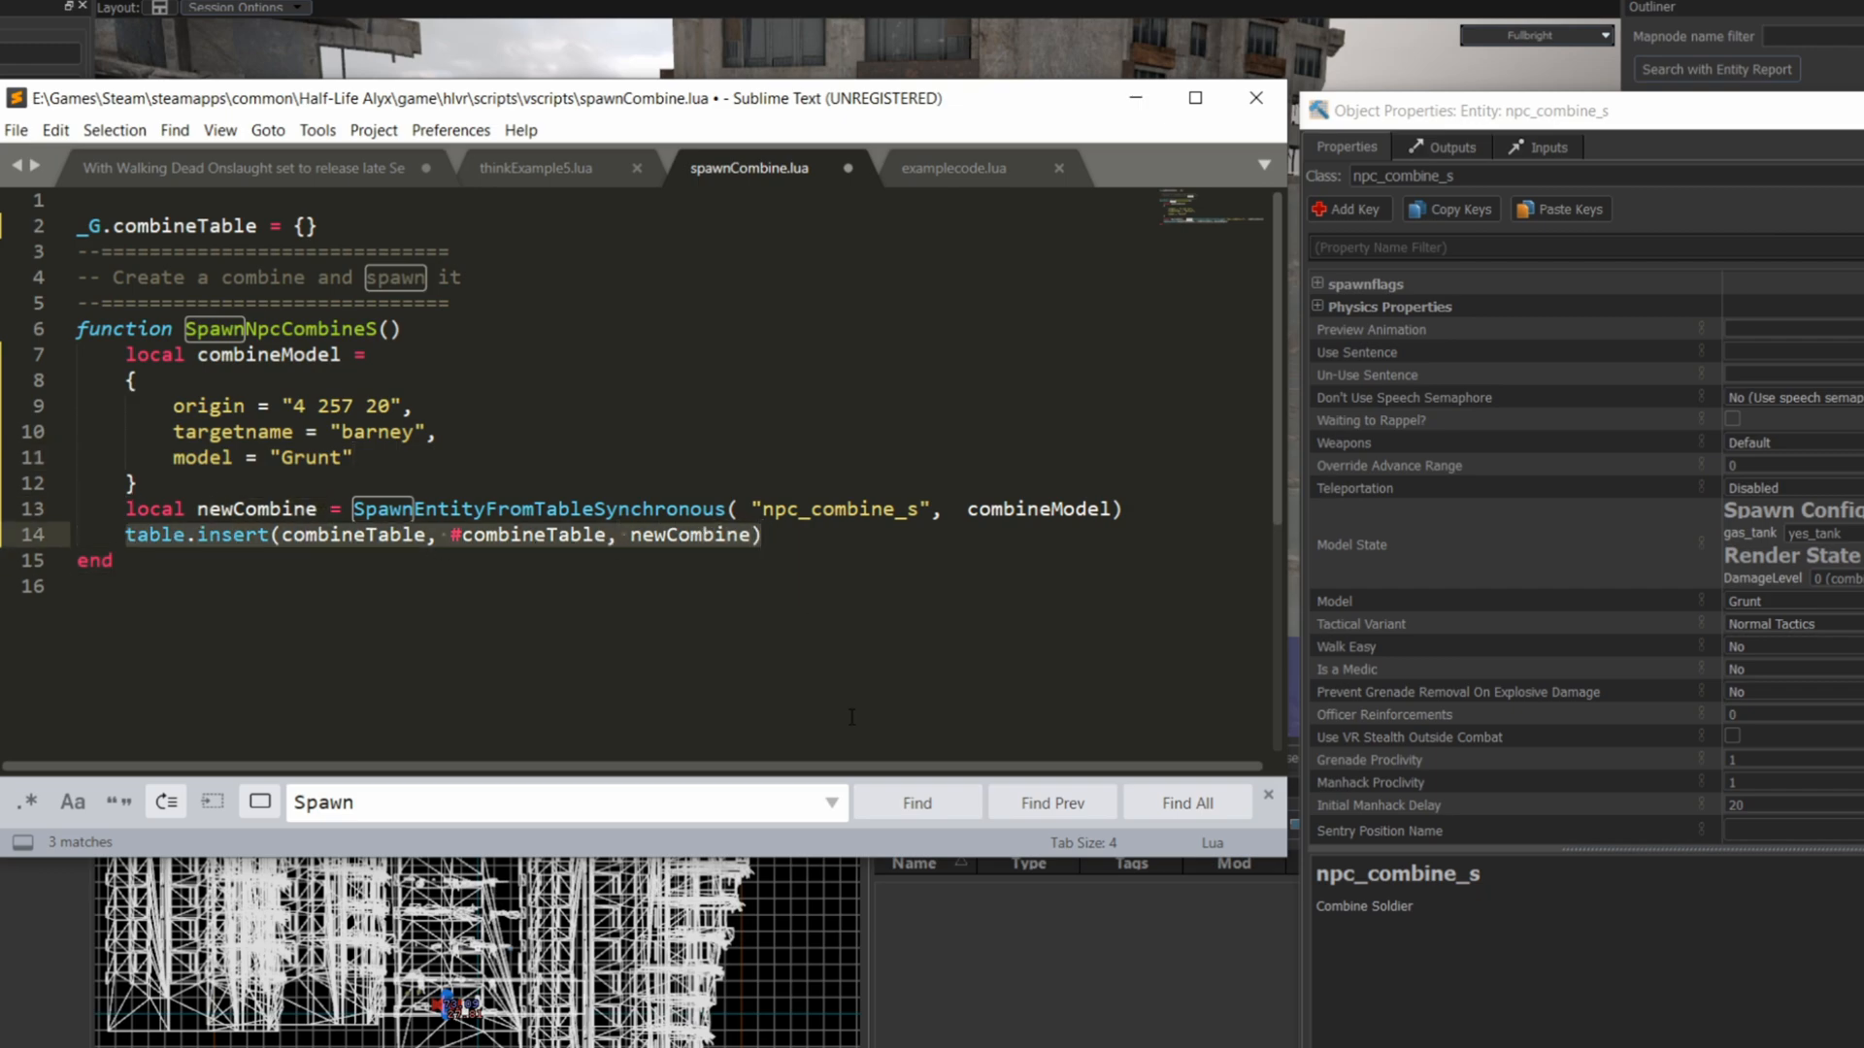
mouse_move(860, 674)
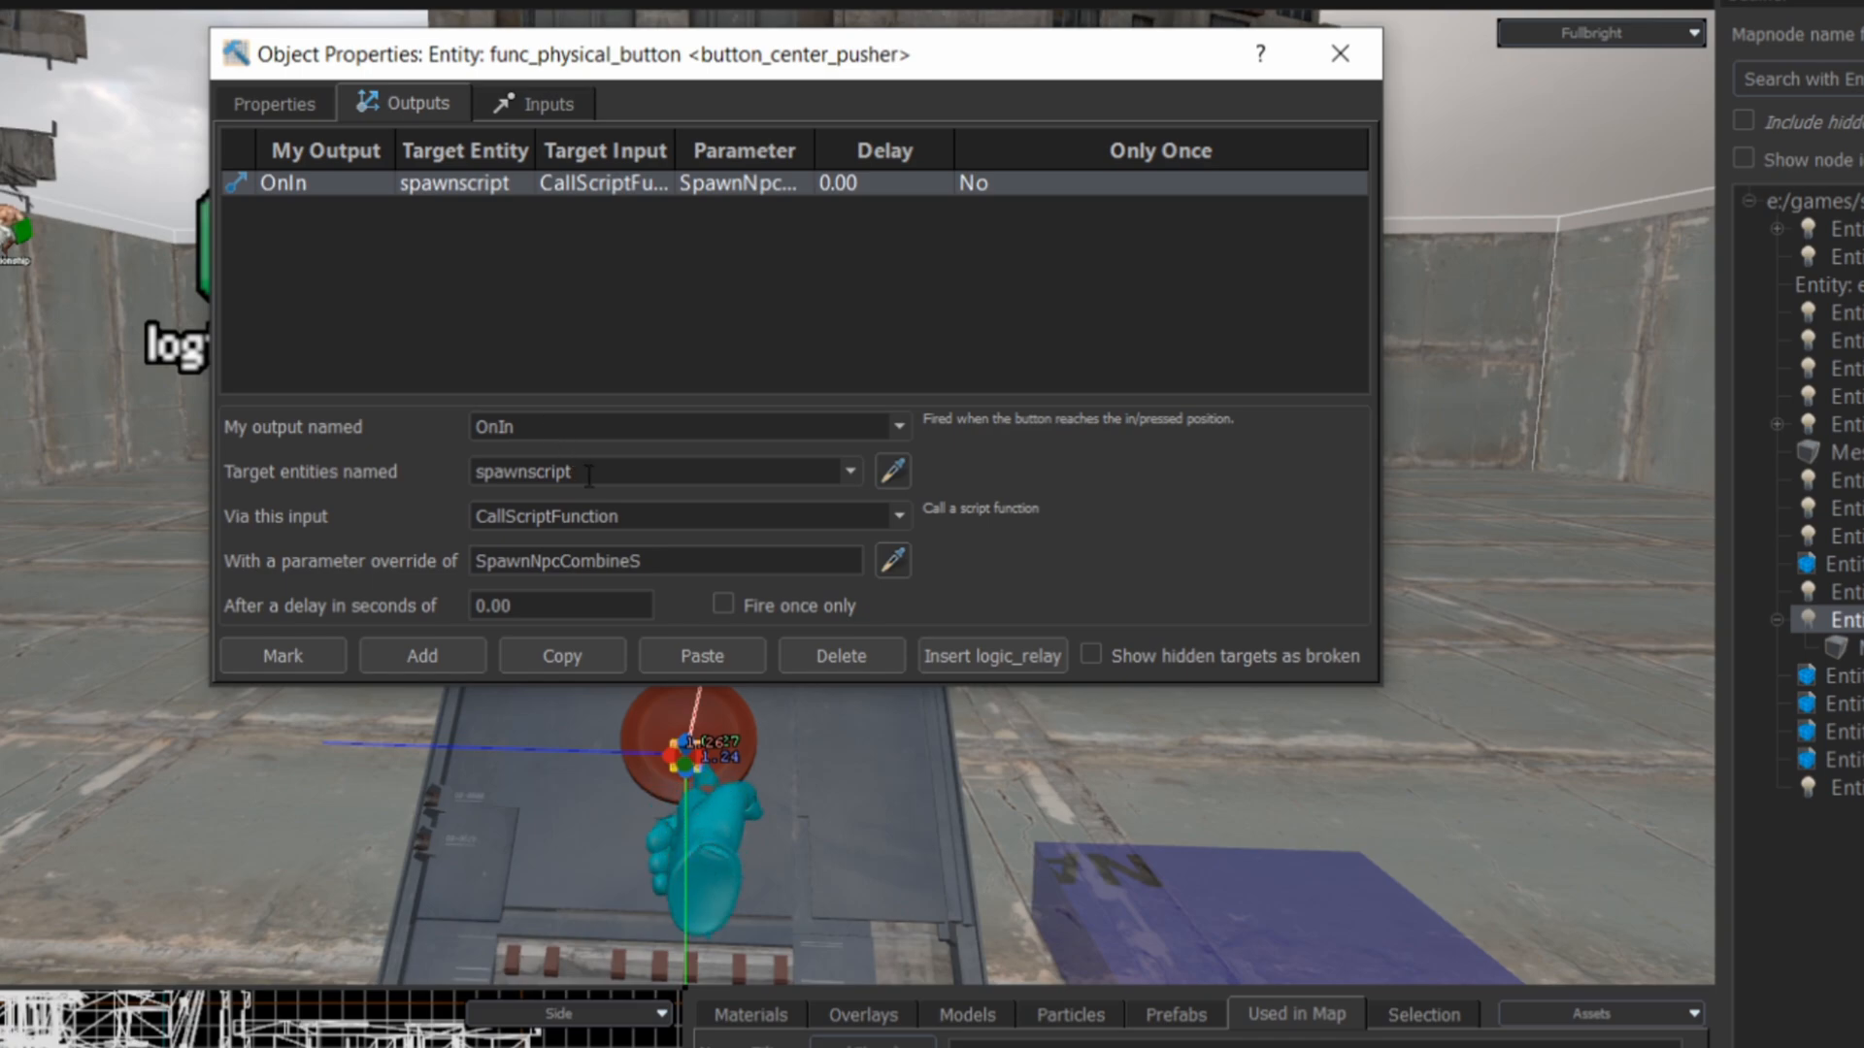
Set the OnIn output to CallScriptFunction on spawnscript with parameter SpawnNpcCombineS
left_click_drag(790, 55, 975, 45)
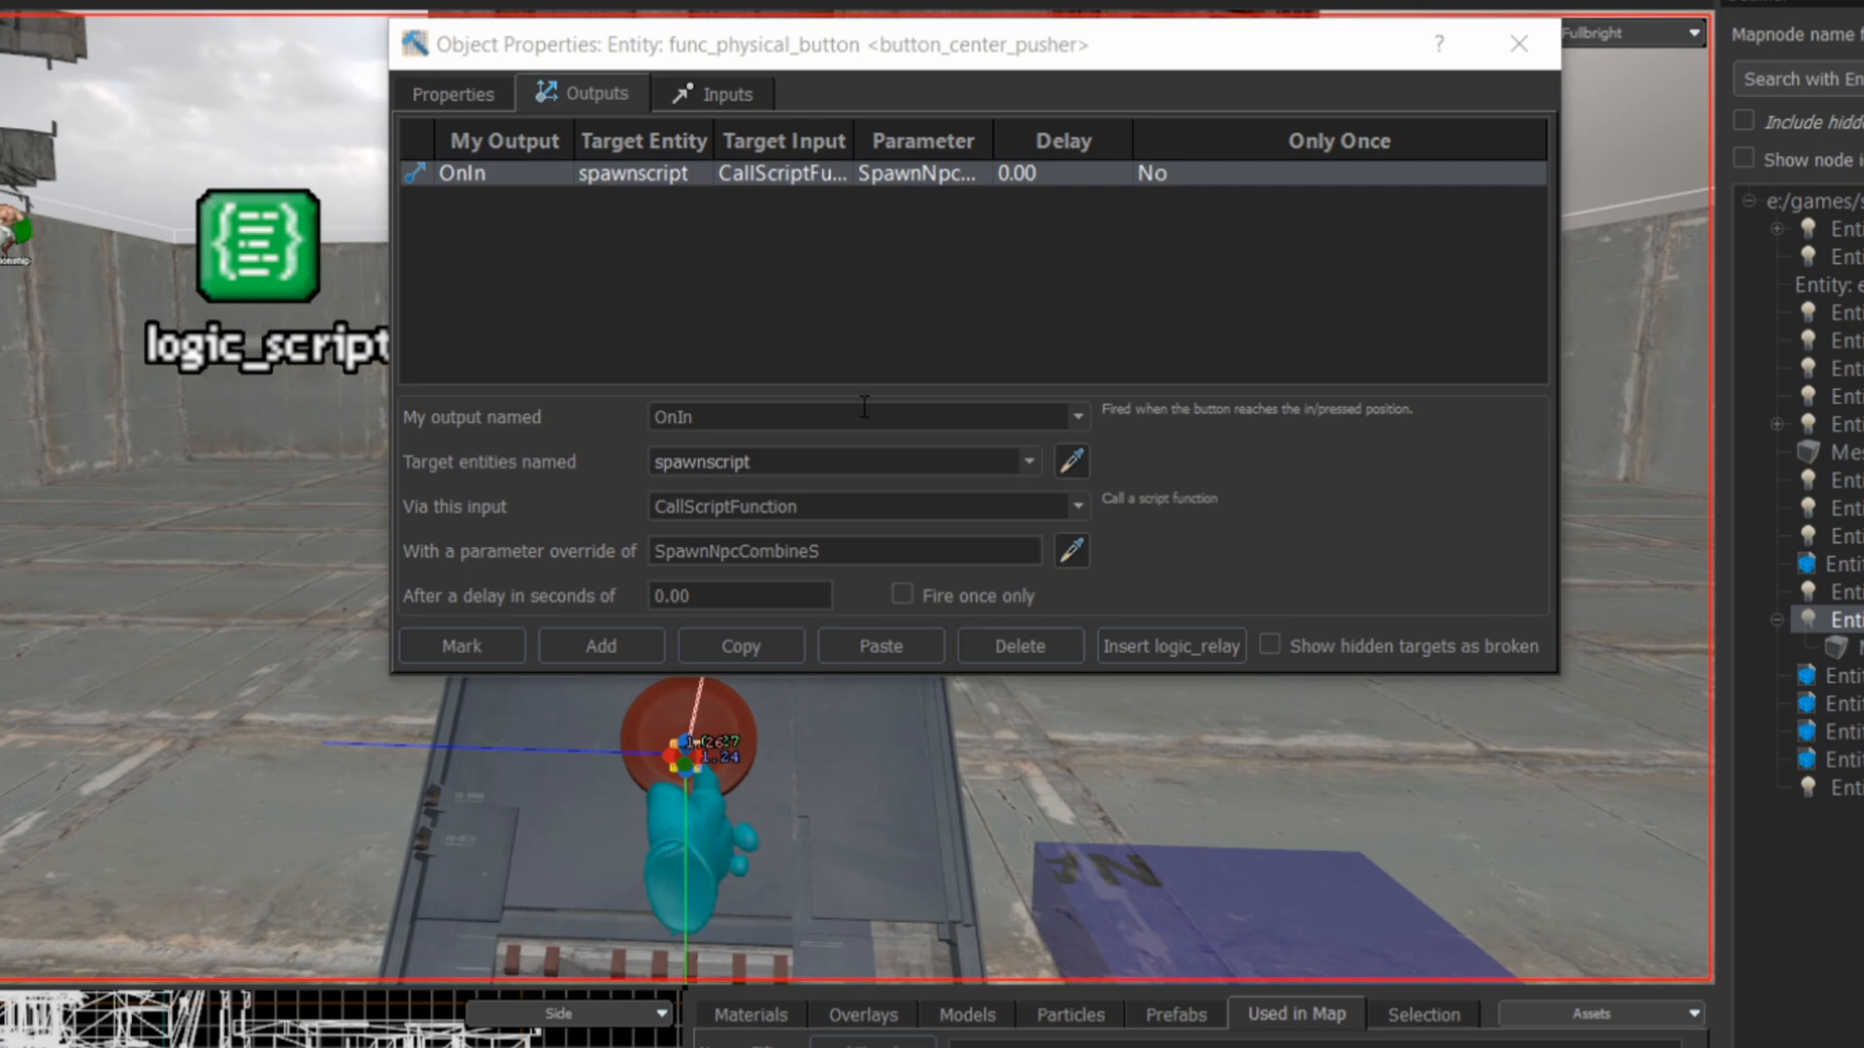
left_click(865, 505)
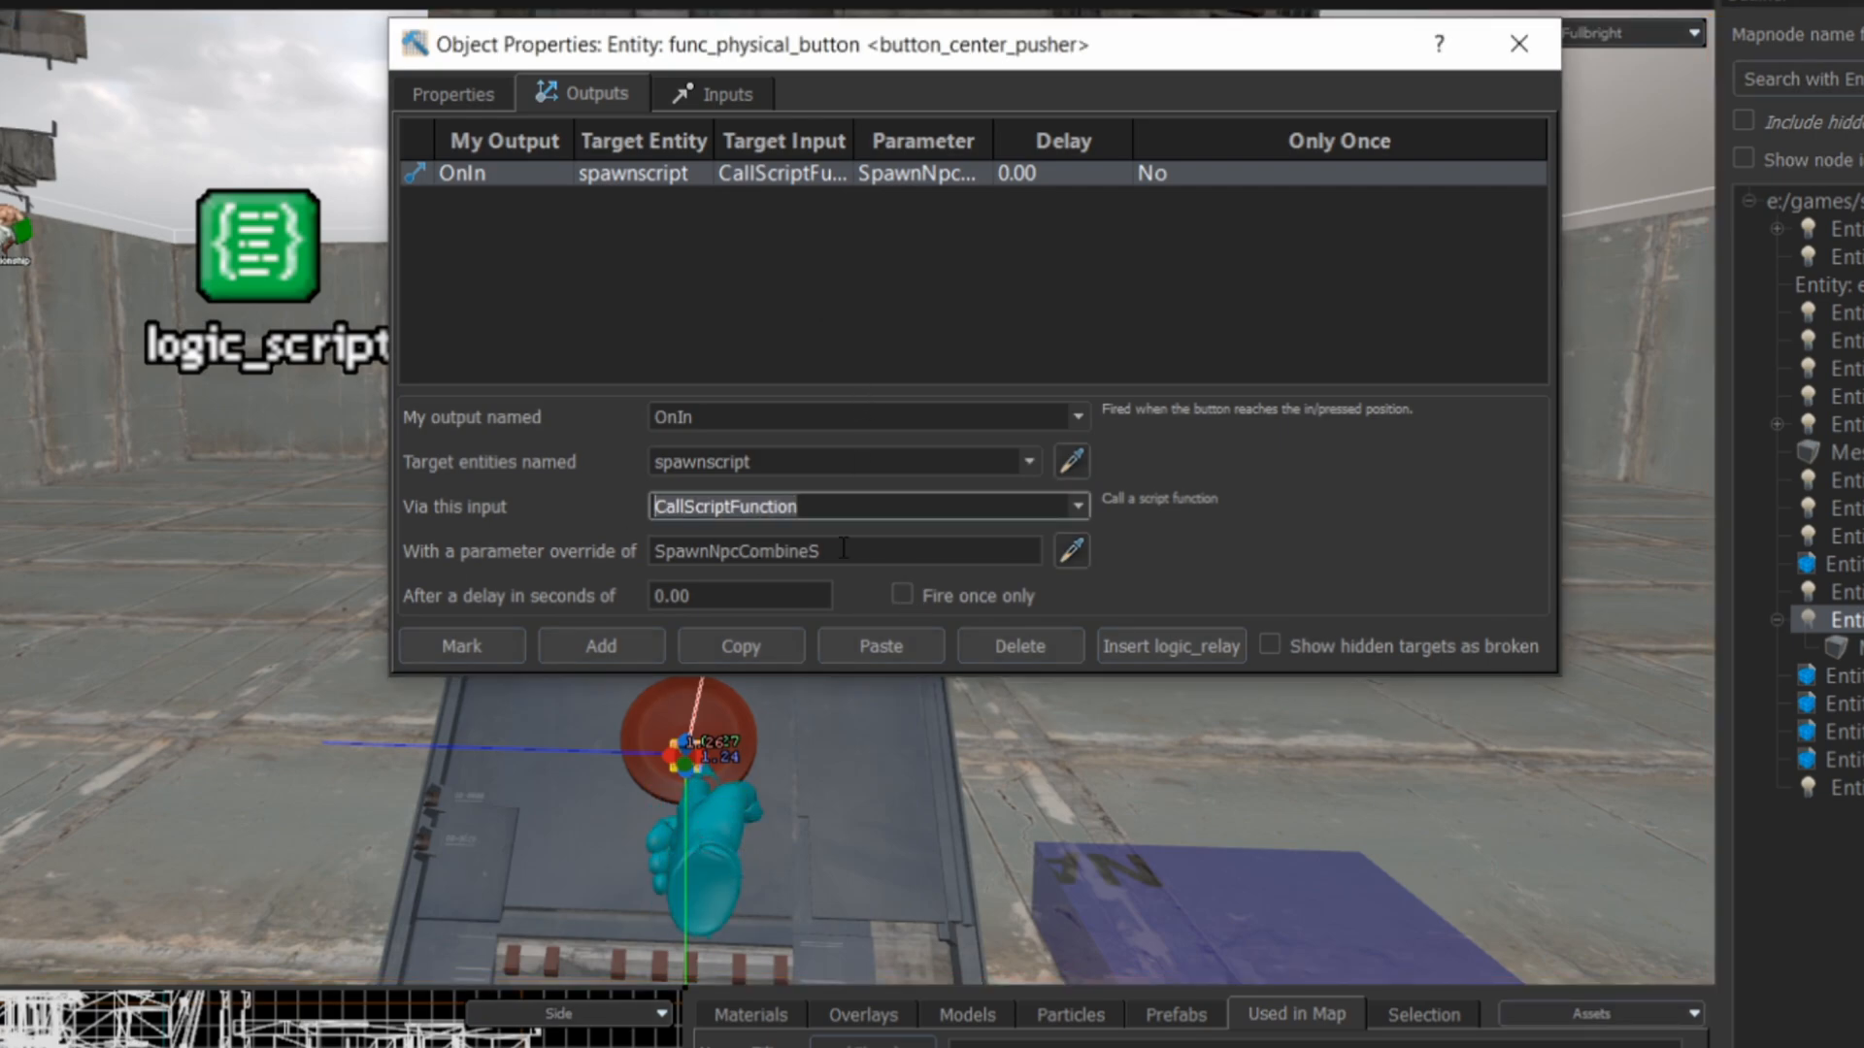
left_click(845, 550)
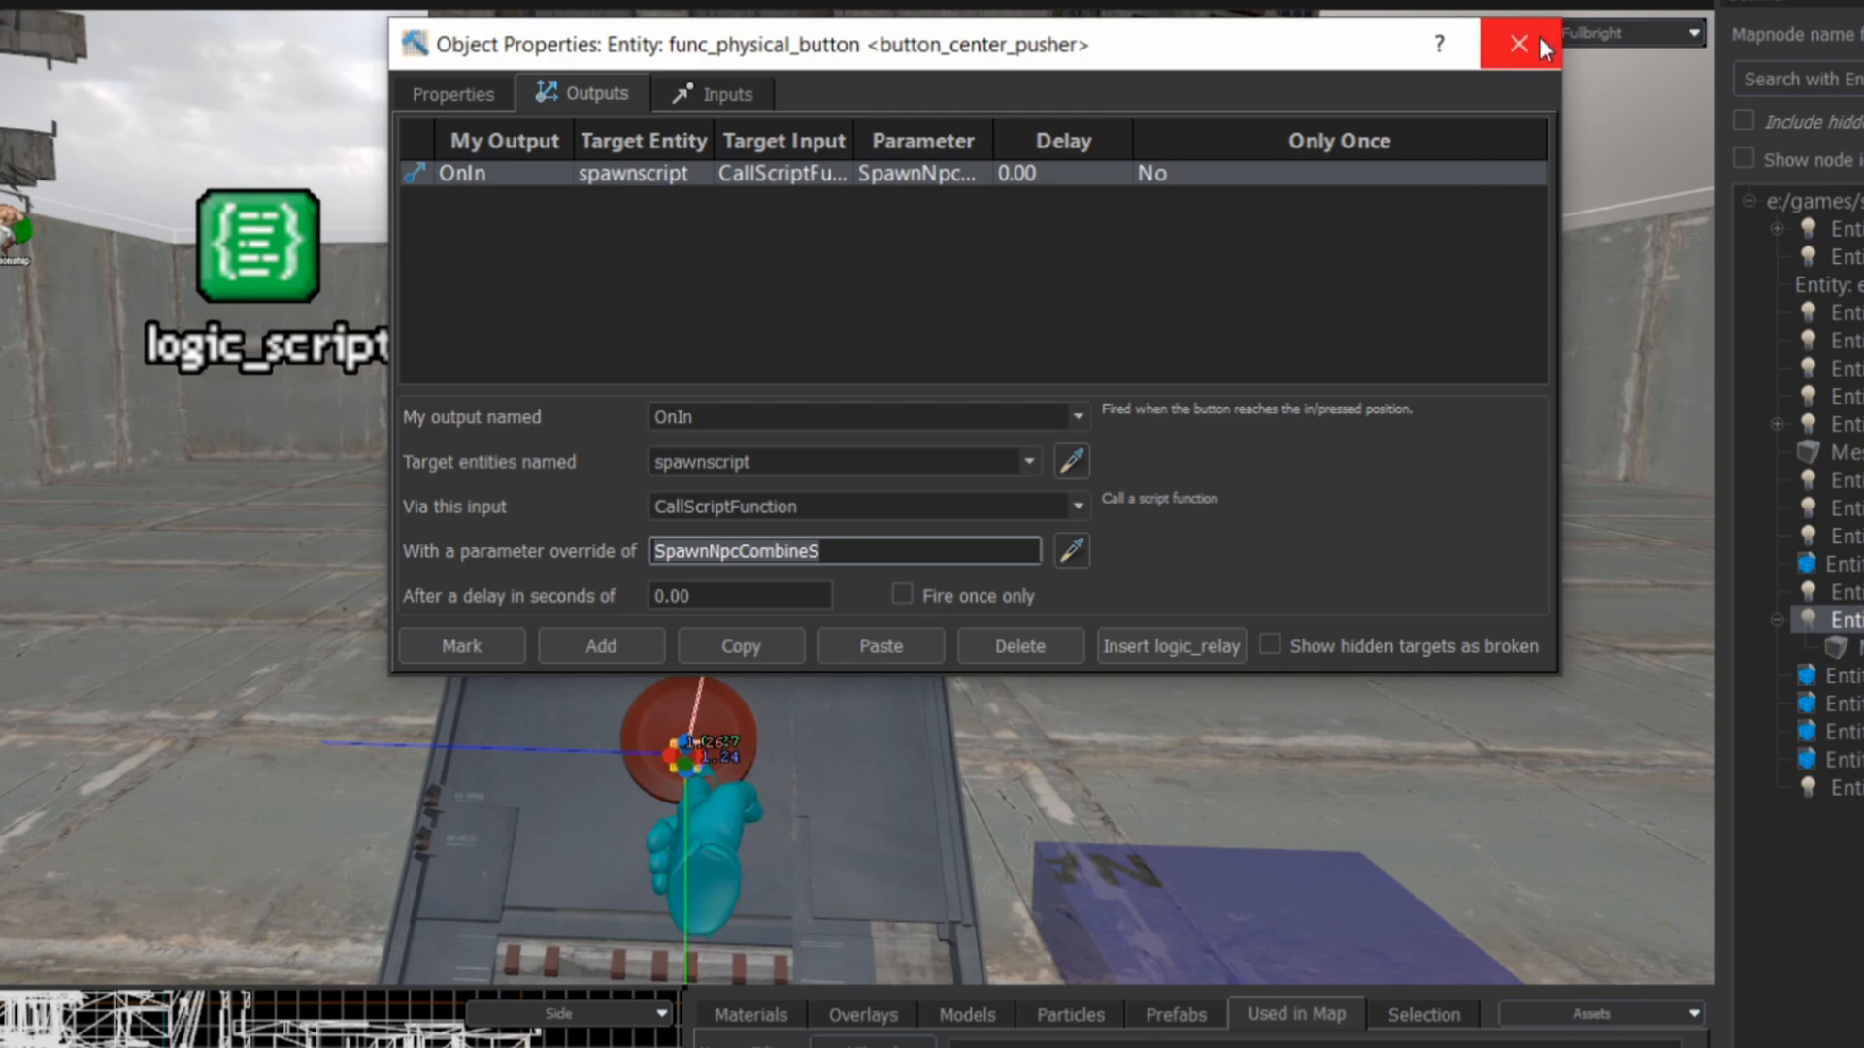
left_click(1518, 45)
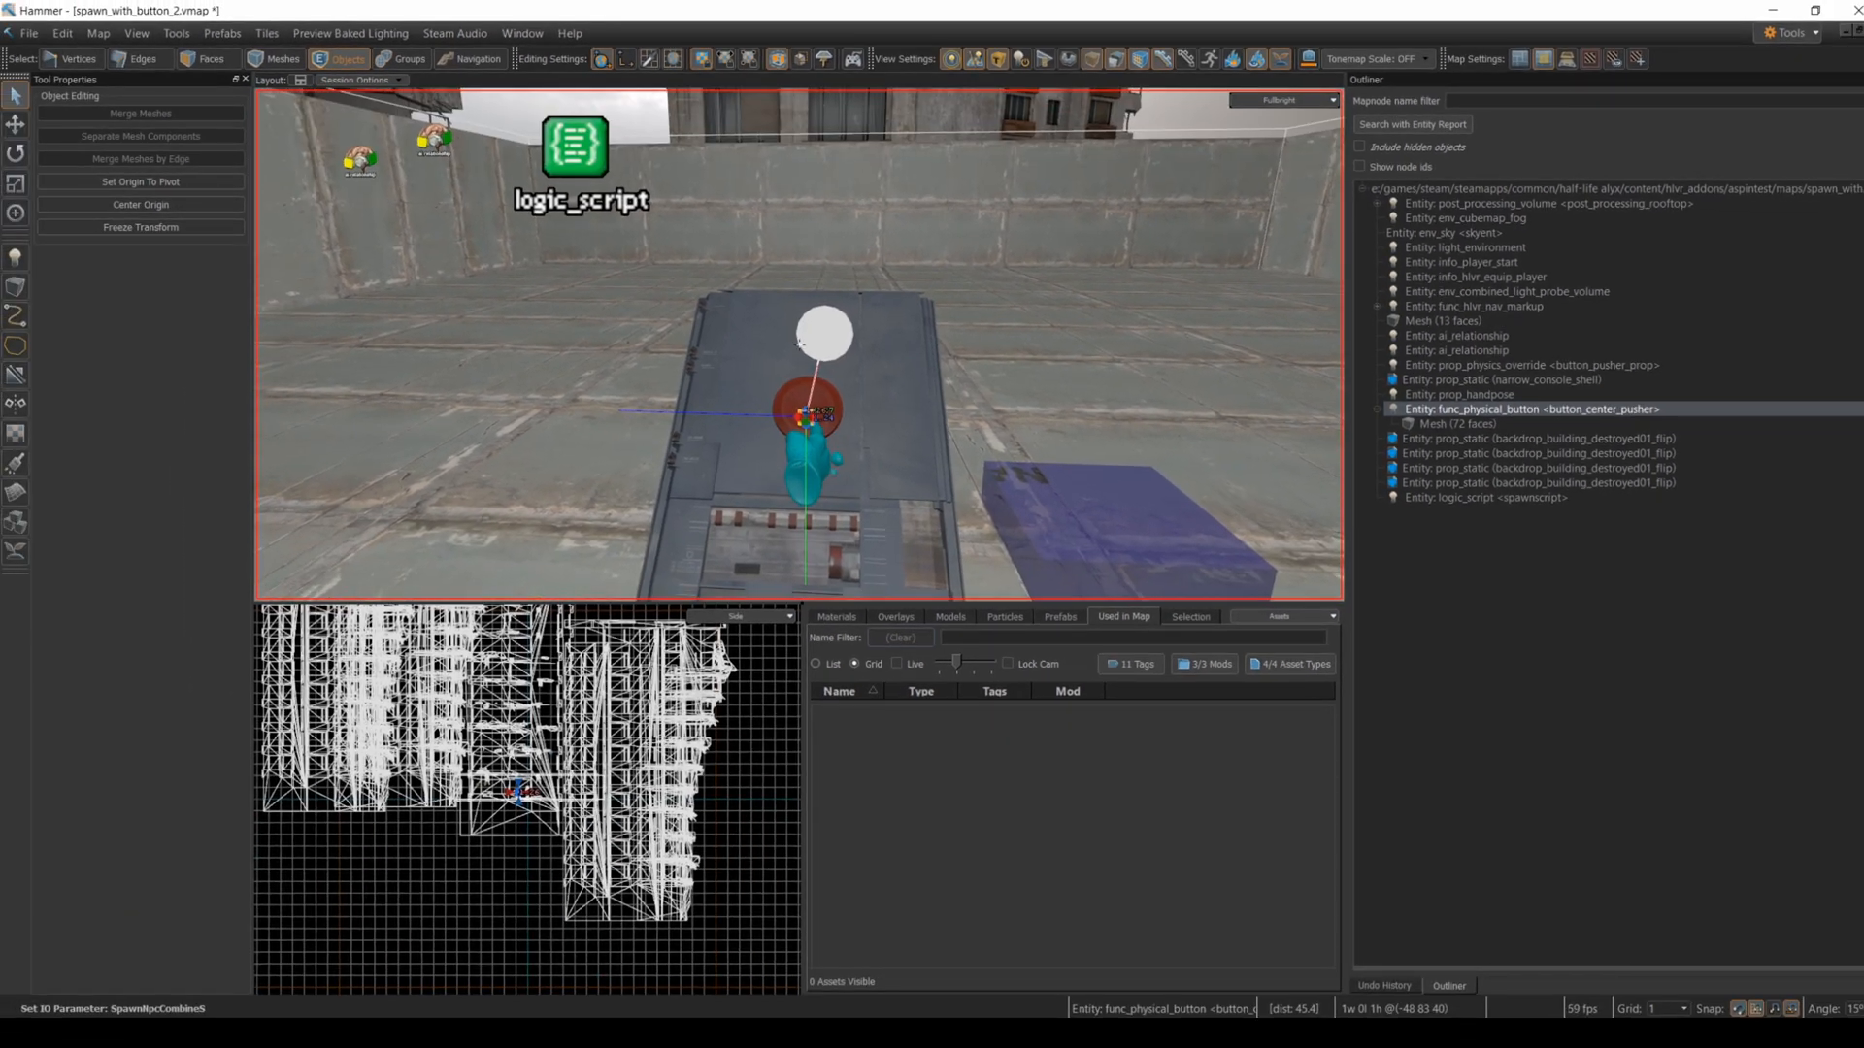
Place a prop_static beside the button using the combine_grunt_hanging.vmdl model
type("models")
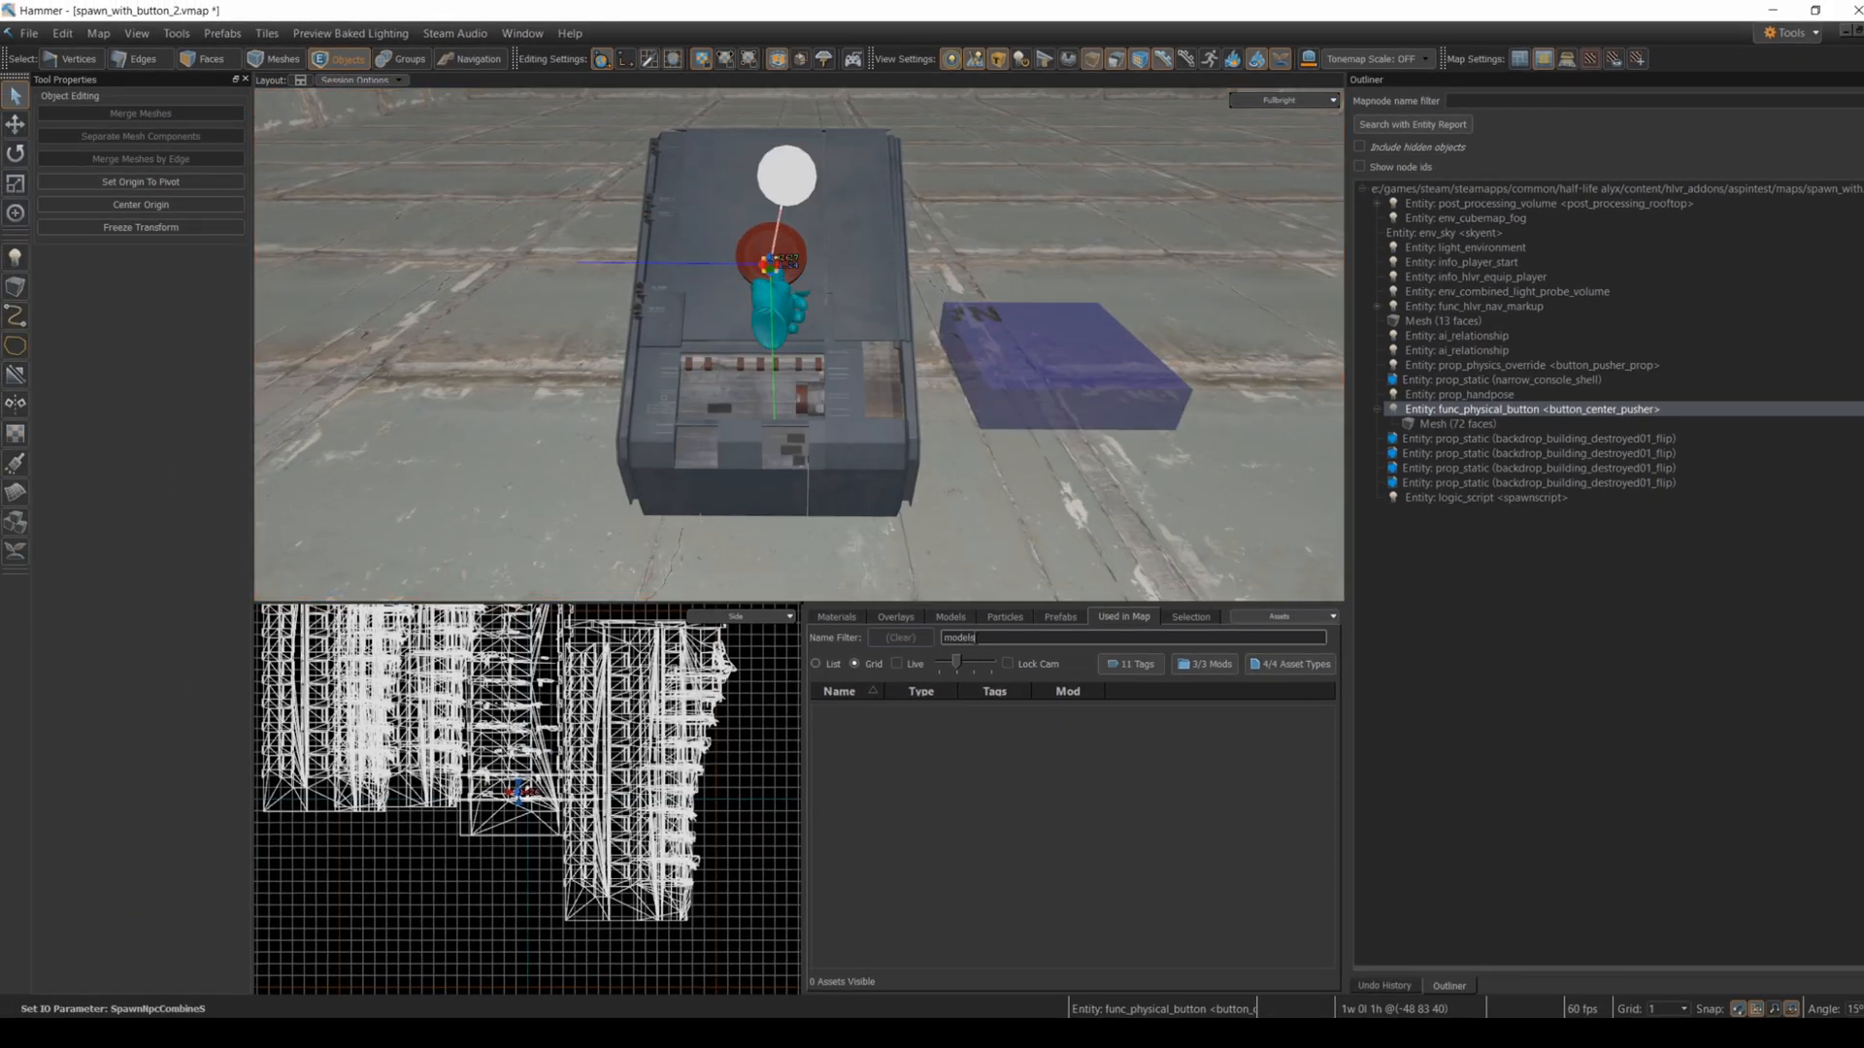
left_click(949, 616)
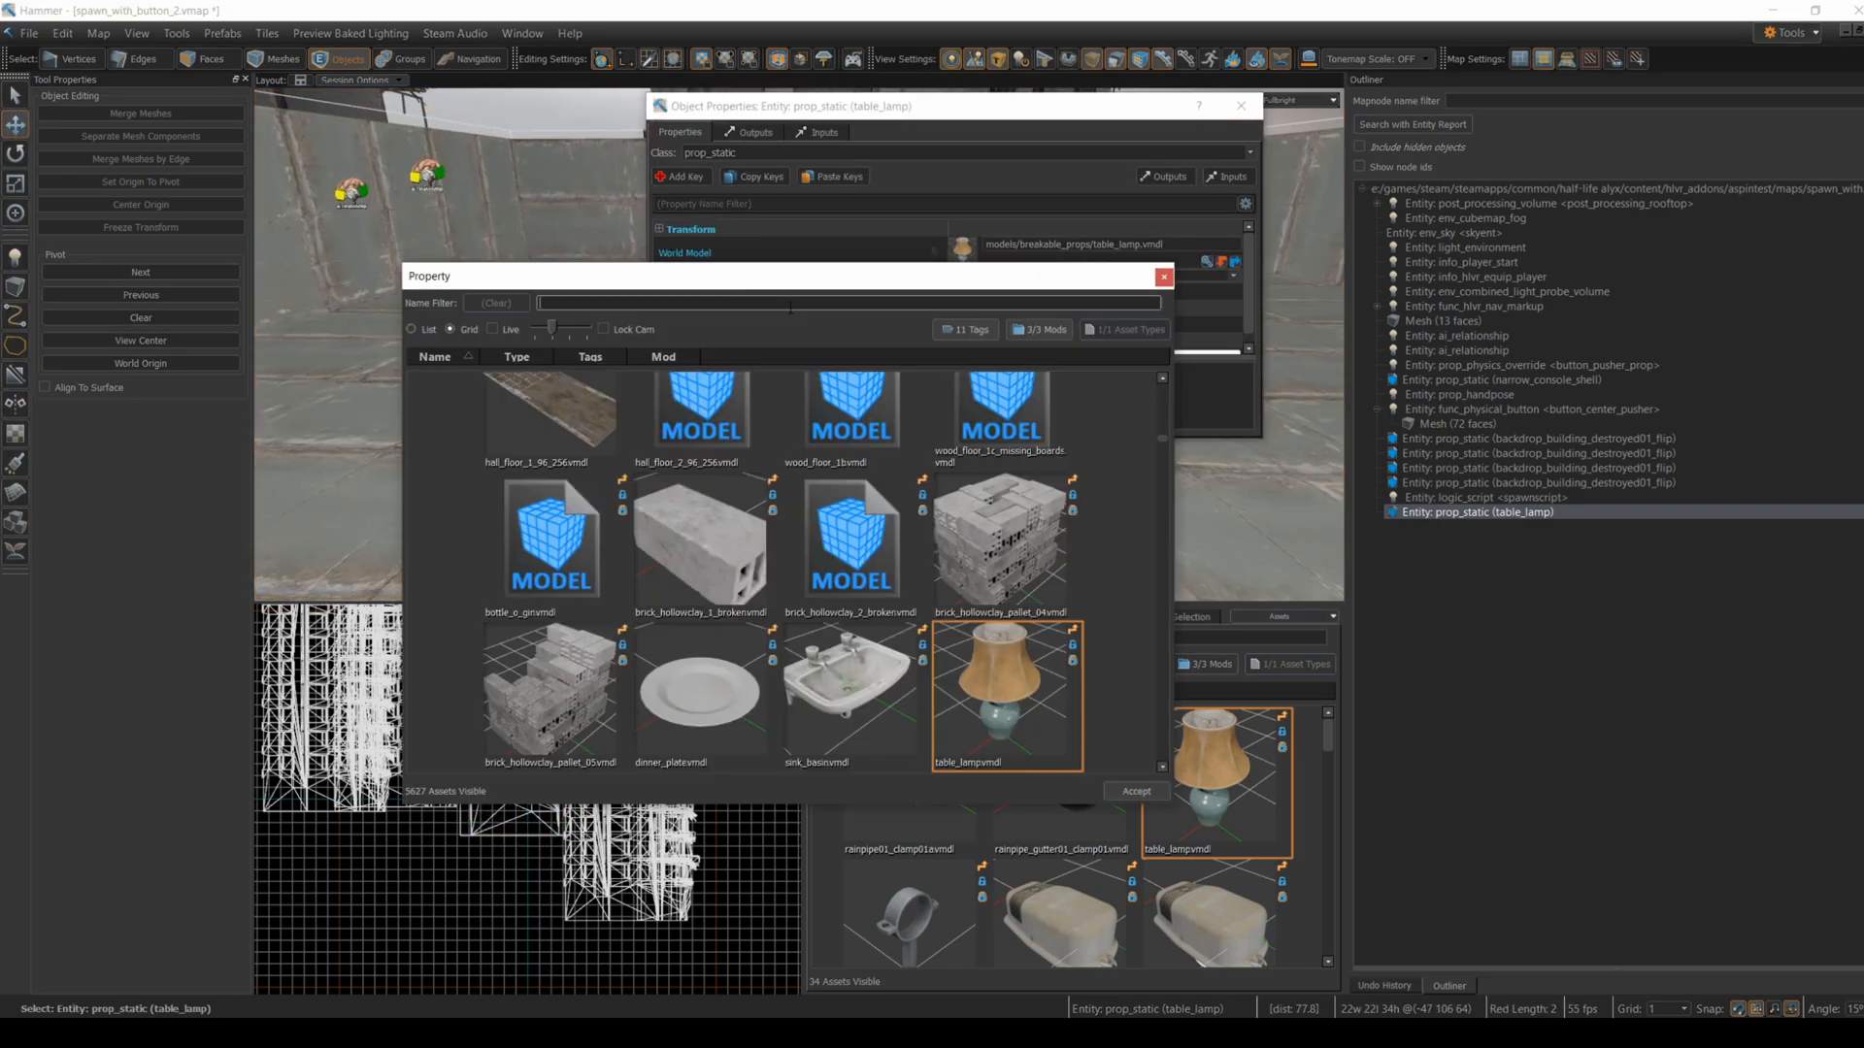
type("grunt")
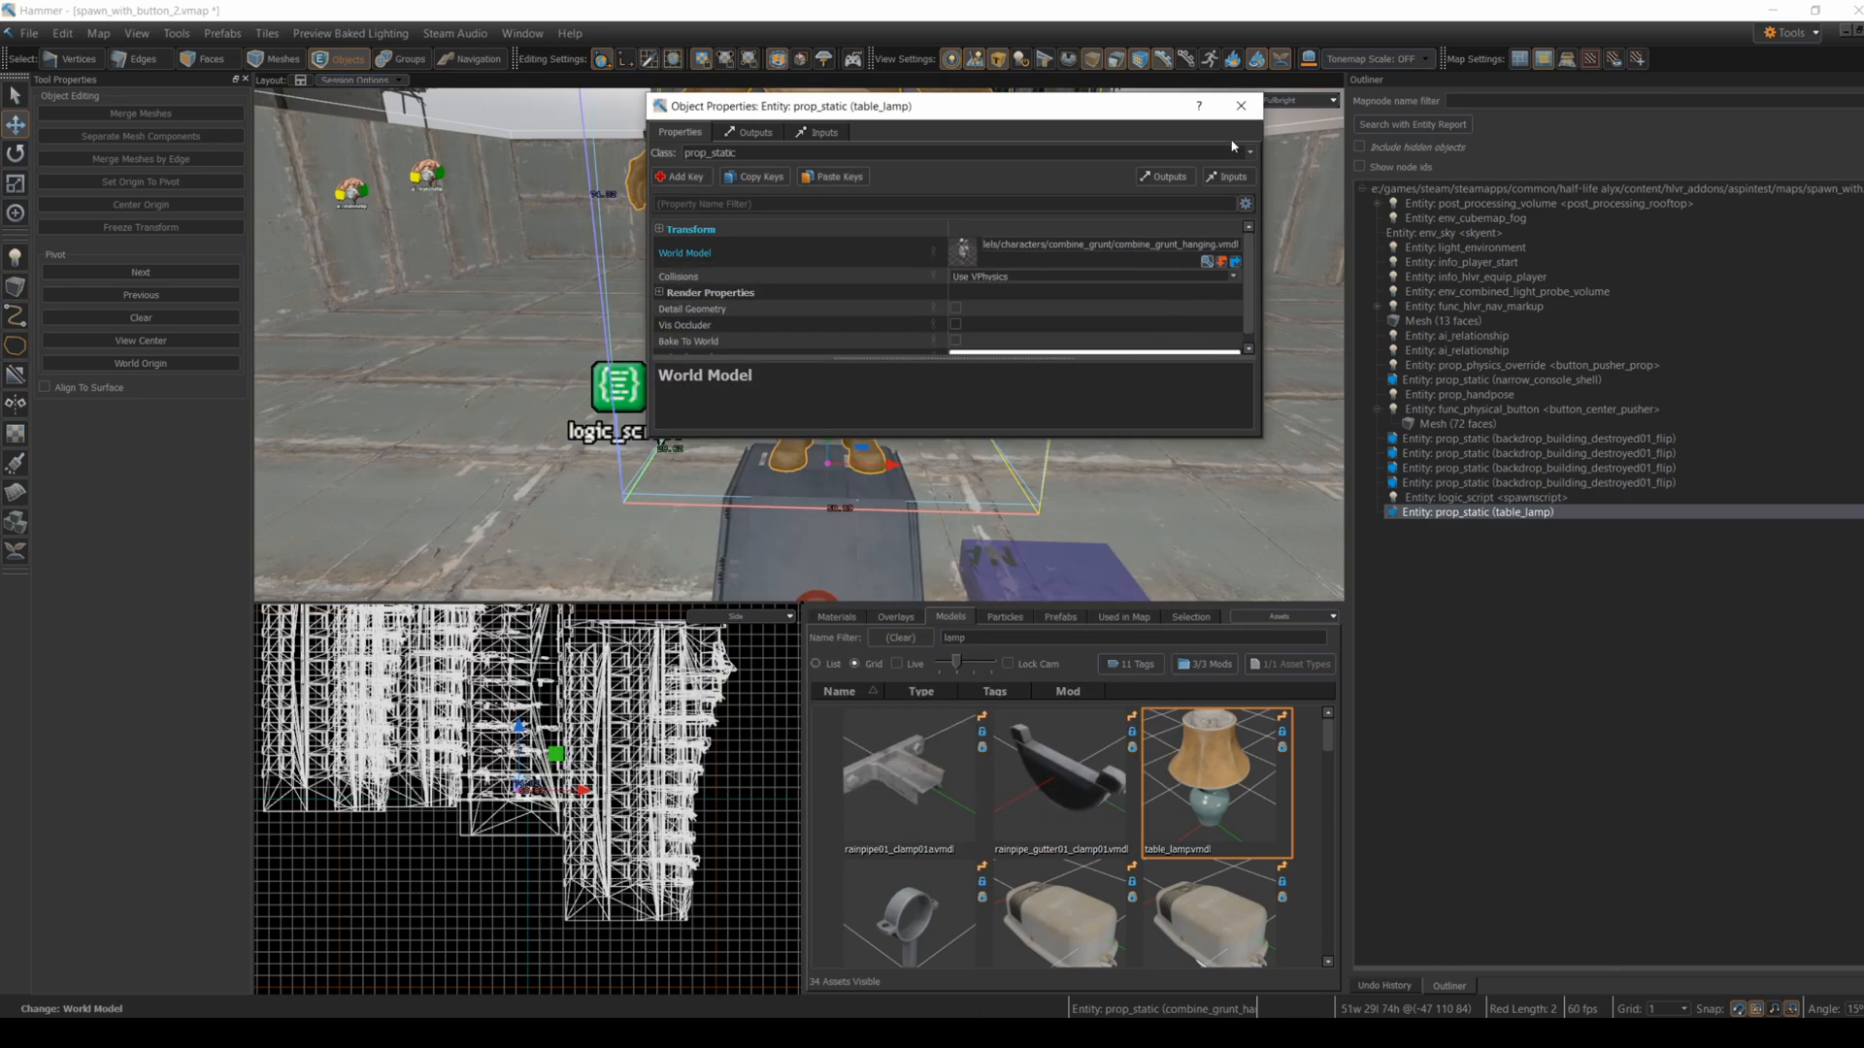
left_click(1241, 105)
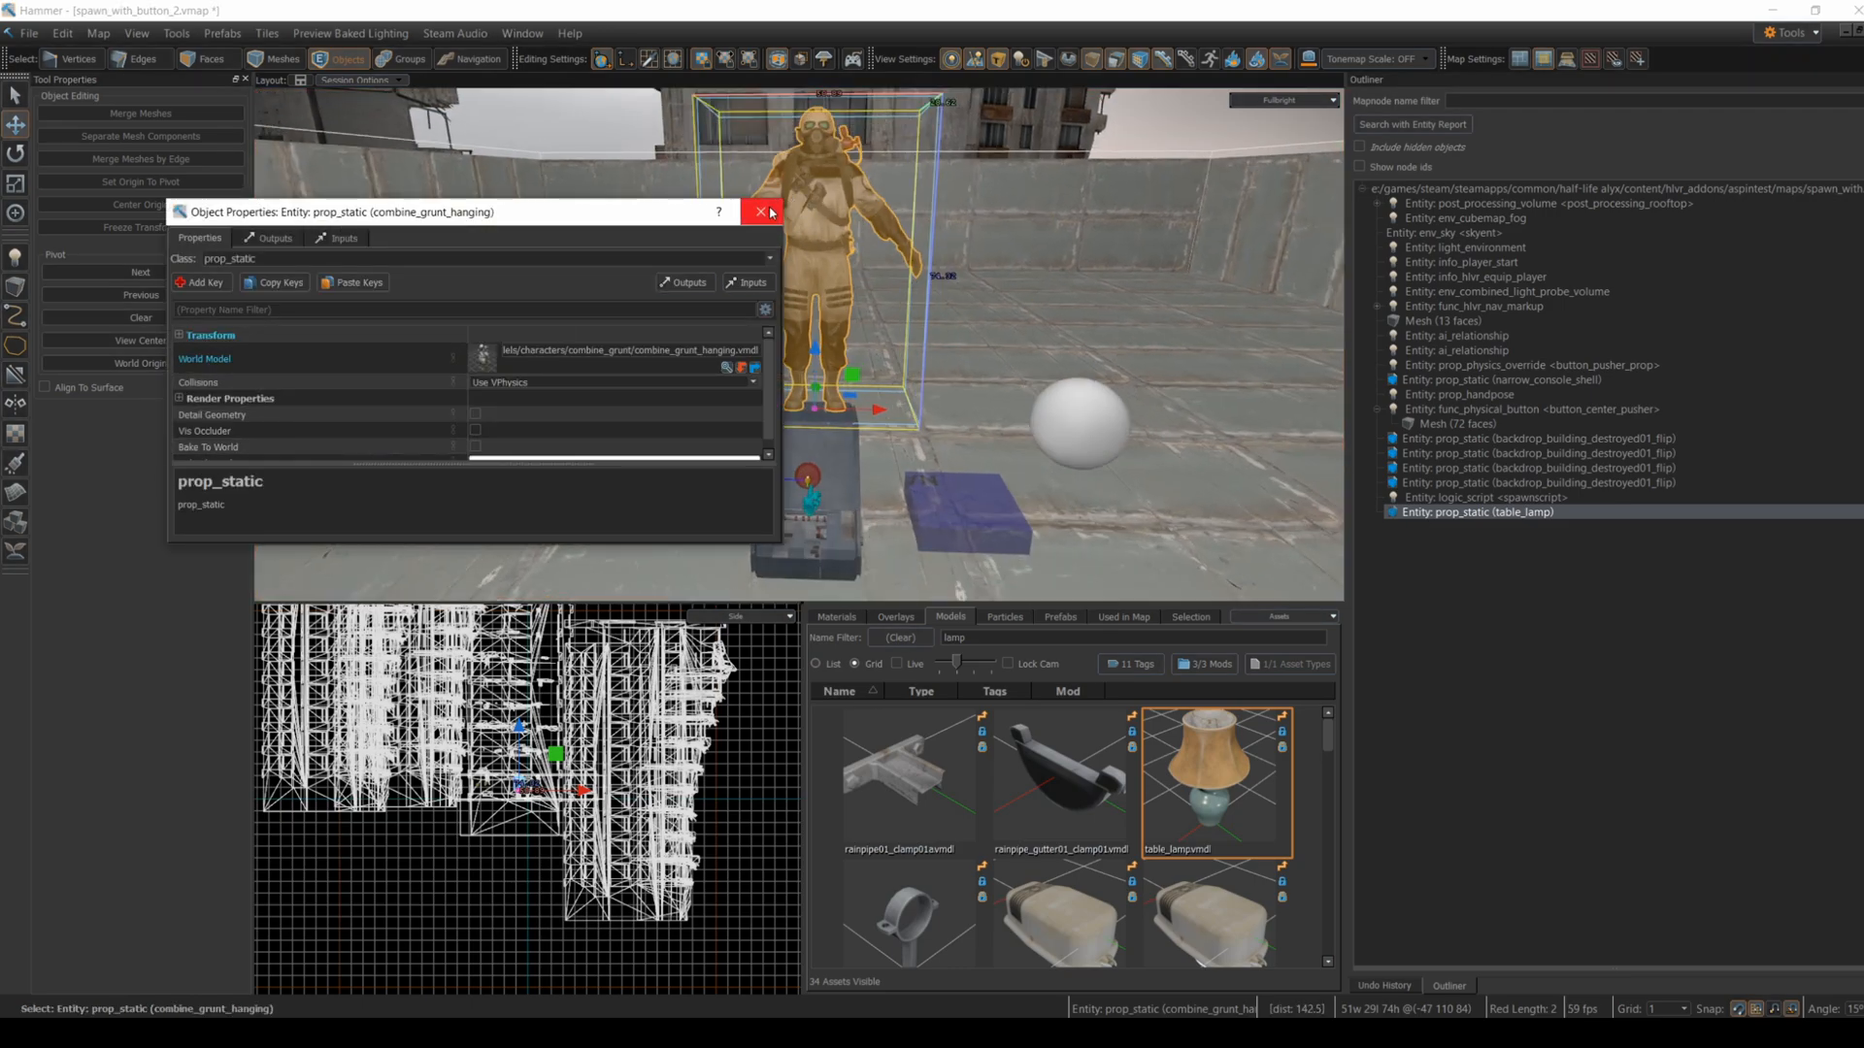
left_click(759, 211)
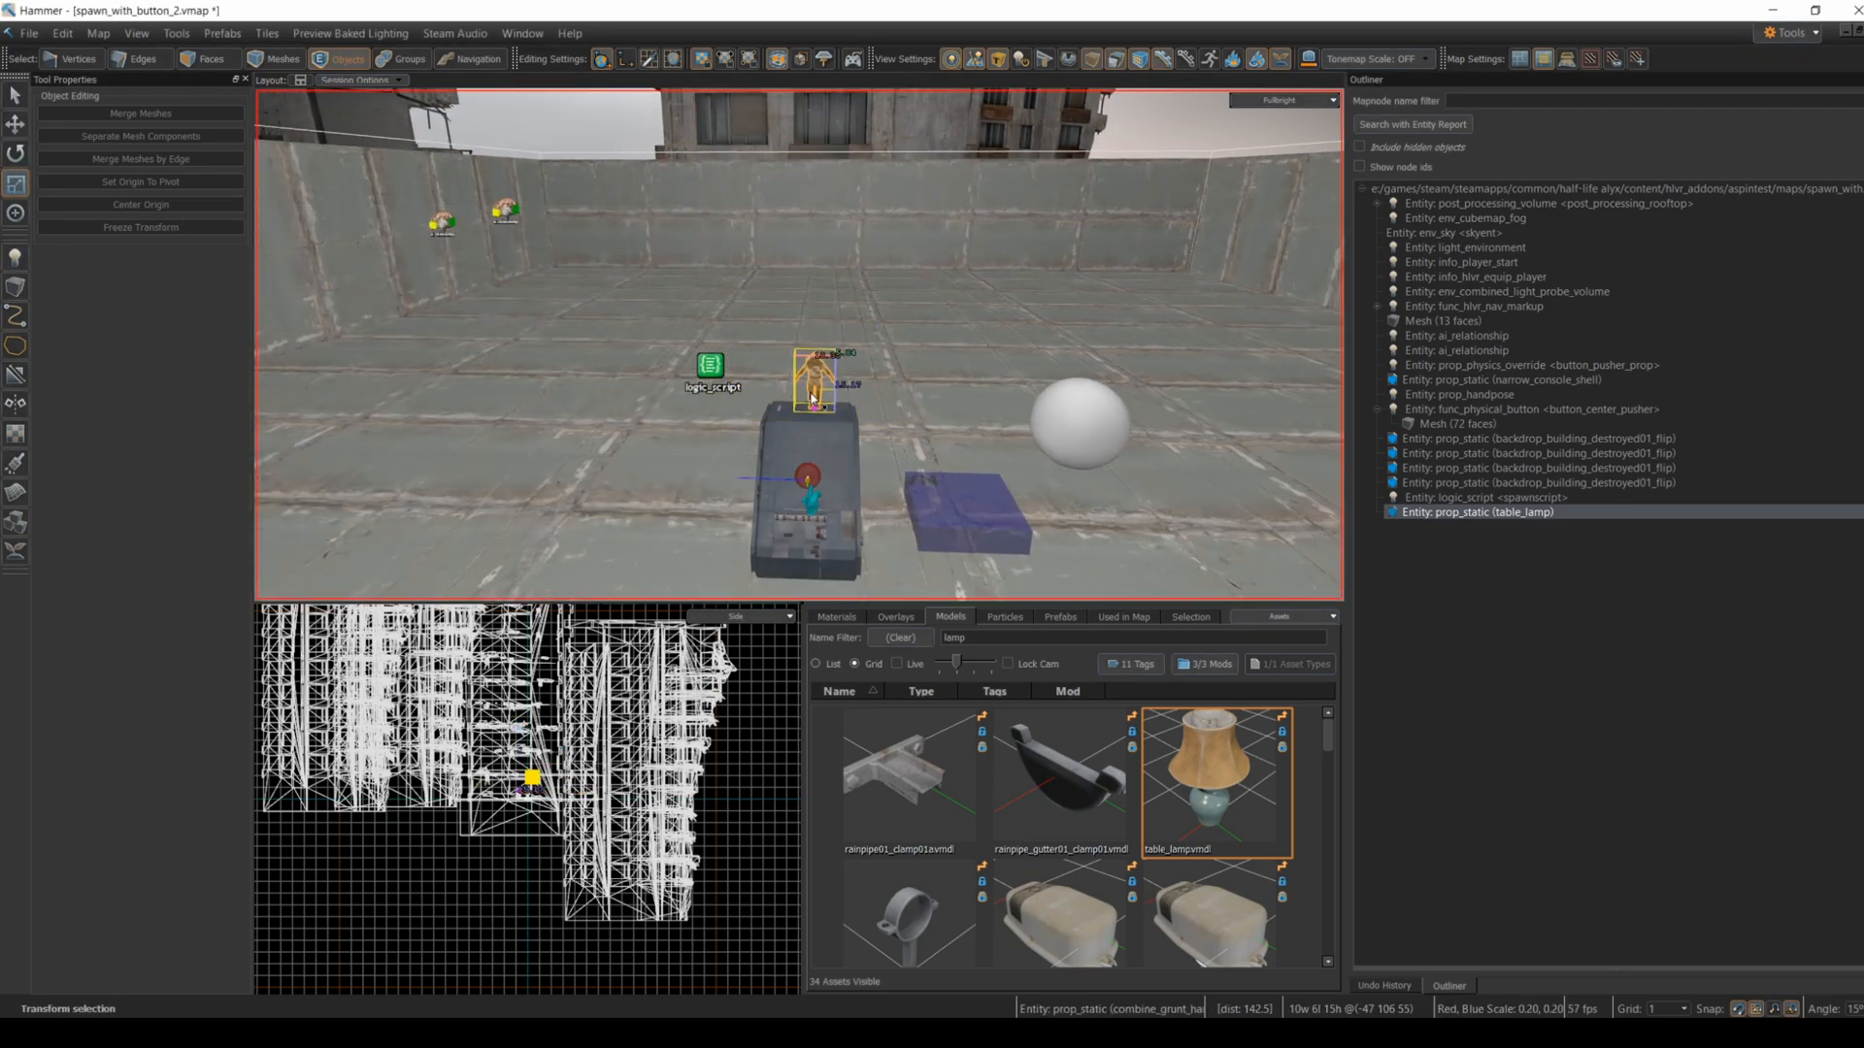